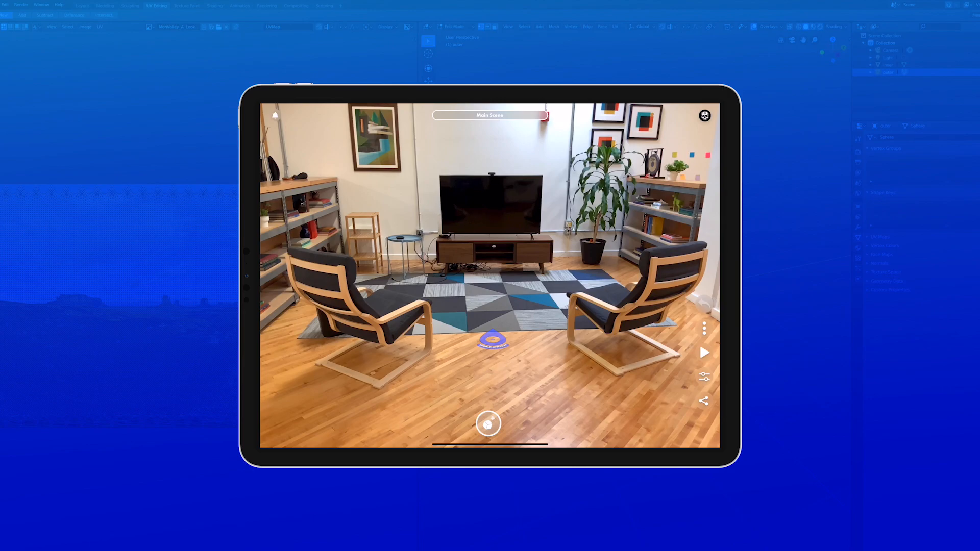
Search Torch AR's Sketchfab asset source for 'Sky Pan'
{"action": "left_click", "coordinate": [487, 423]}
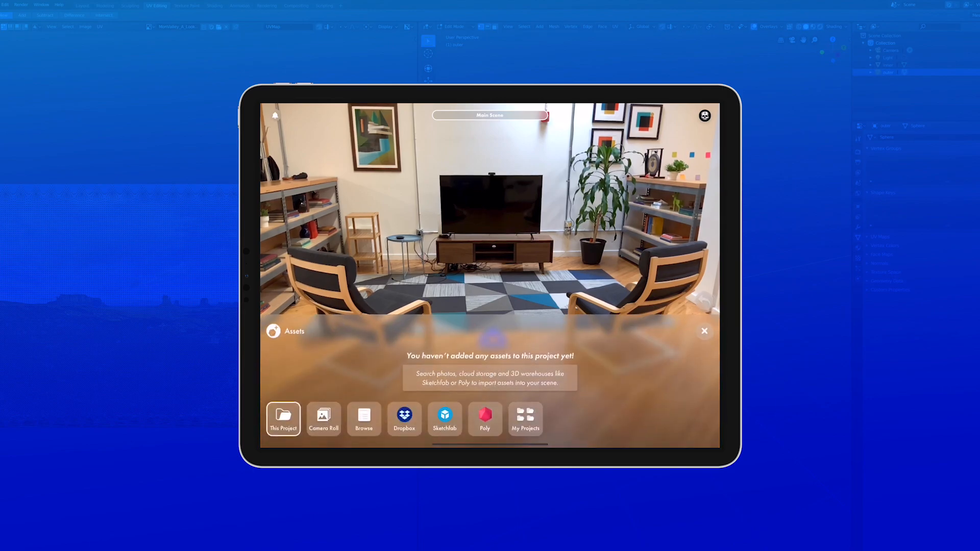
{"action": "left_click", "coordinate": [445, 418]}
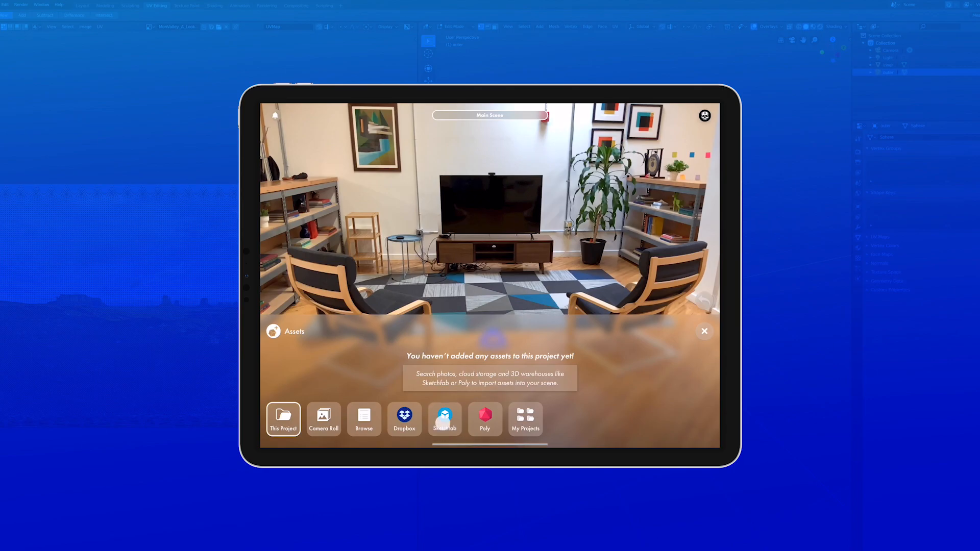
{"action": "left_click", "coordinate": [445, 420]}
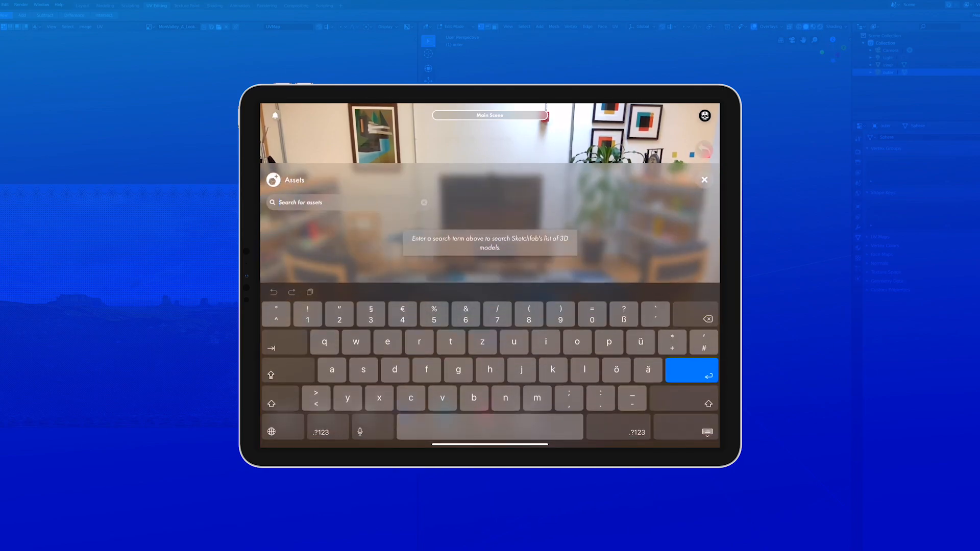
{"action": "type", "text": "Sky"}
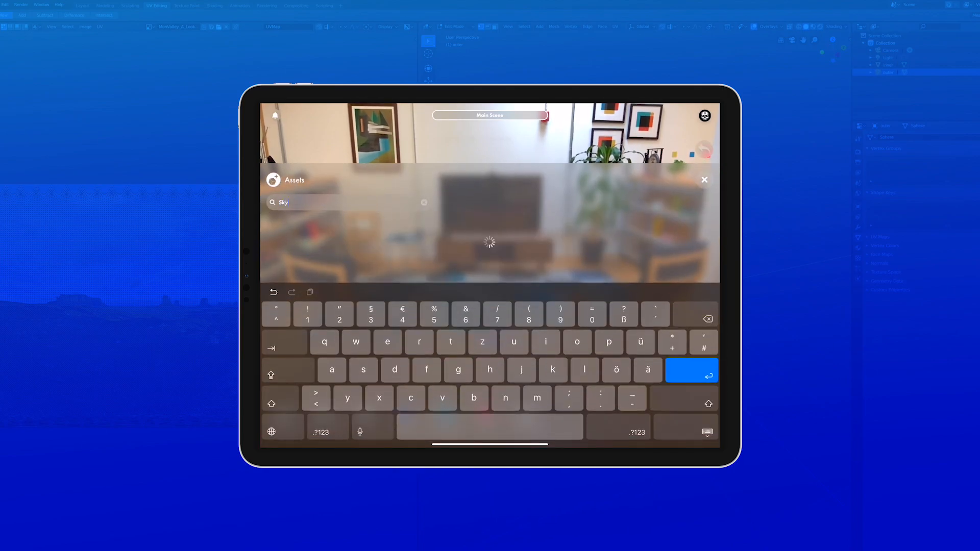
{"action": "type", "text": "Pan"}
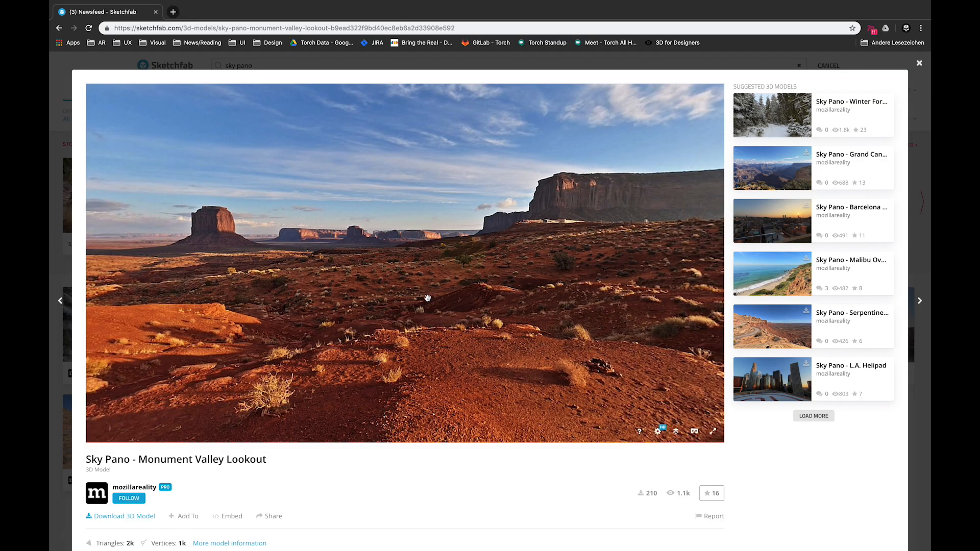
Preview the Monument Valley Lookout panorama and download it in original FBX format
{"action": "left_click_drag", "start_coordinate": [427, 298], "coordinate": [529, 315]}
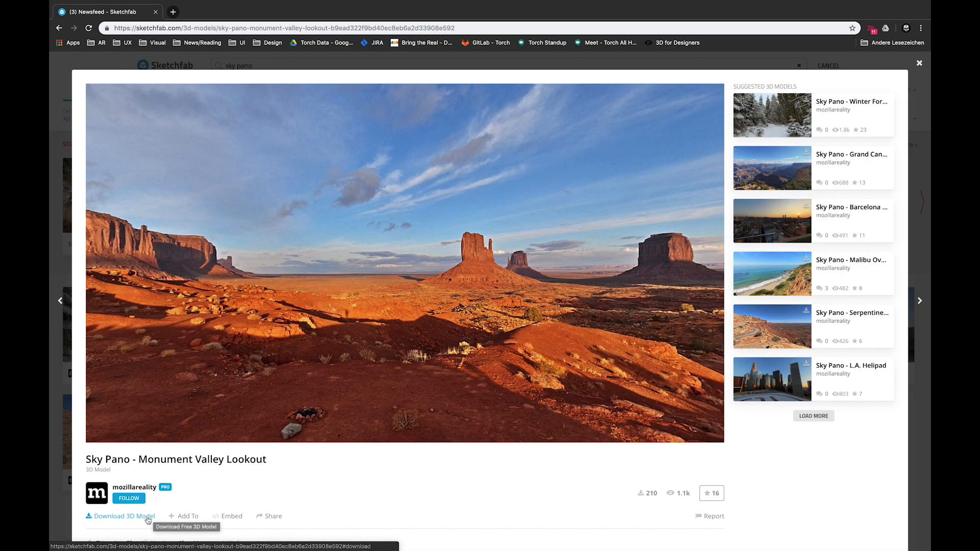
{"action": "left_click", "coordinate": [124, 516]}
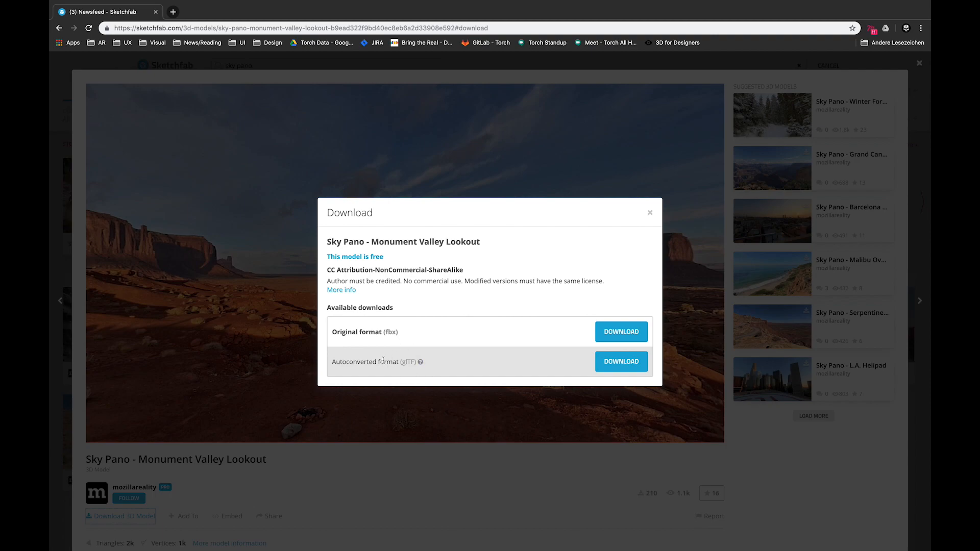
{"action": "mouse_move", "coordinate": [615, 322]}
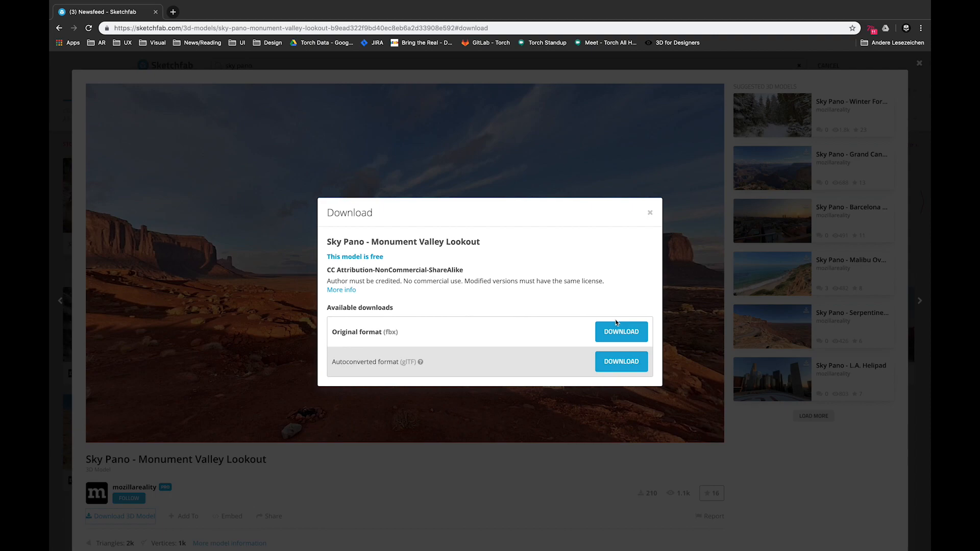
{"action": "left_click", "coordinate": [620, 331]}
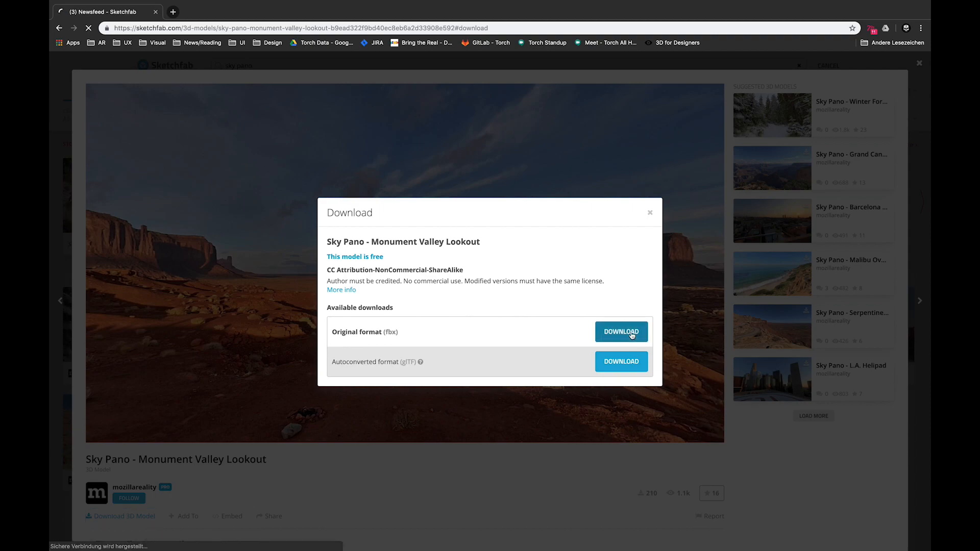
{"action": "left_click", "coordinate": [621, 332]}
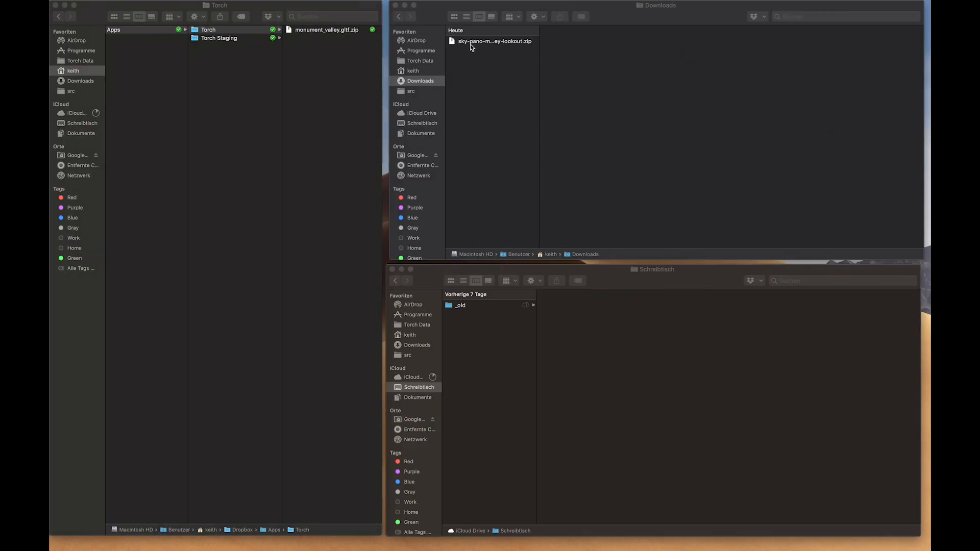
Unzip the archive, browse source and textures, and right-click MonValley_A_LookoutPoint_8k.jpg
{"action": "left_click", "coordinate": [493, 41]}
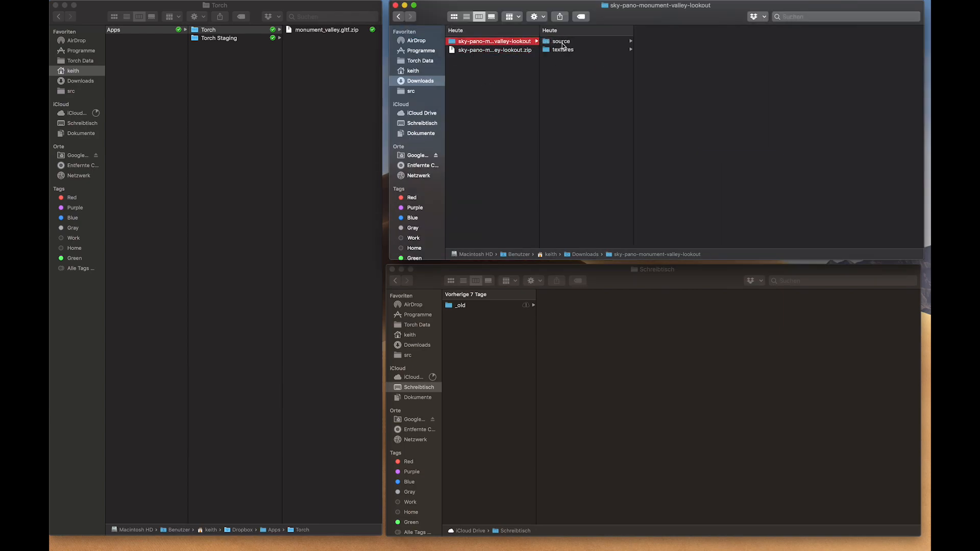
{"action": "left_click", "coordinate": [562, 50]}
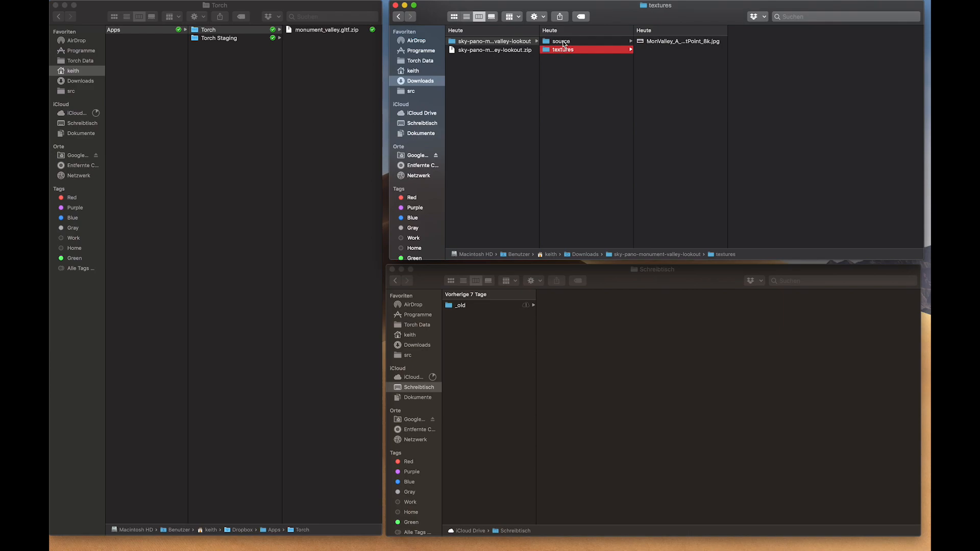
{"action": "left_click", "coordinate": [560, 41]}
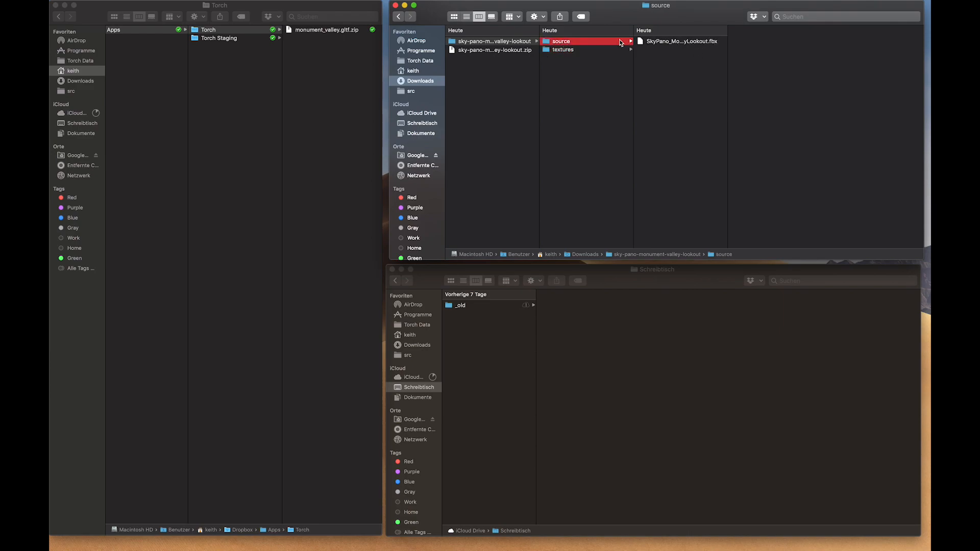
{"action": "left_click", "coordinate": [563, 50]}
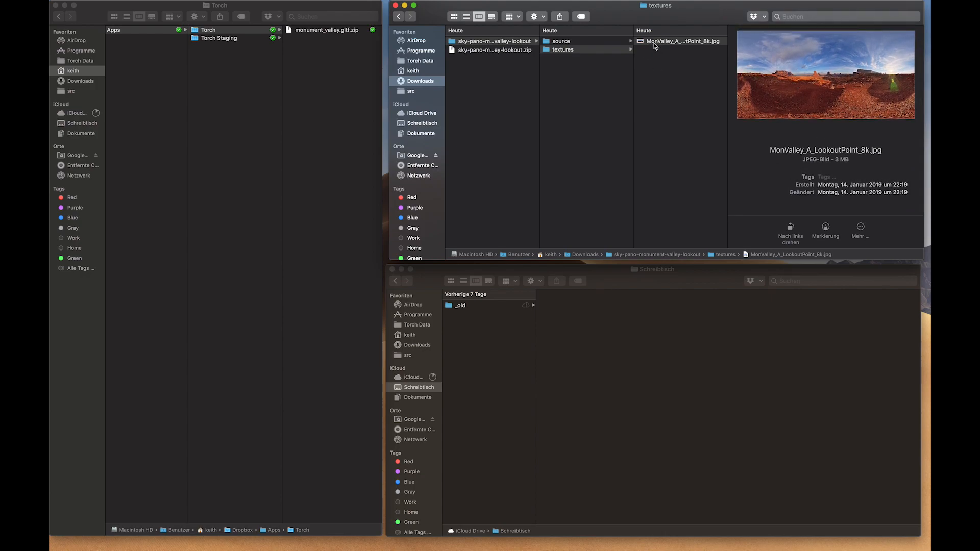
{"action": "left_click", "coordinate": [682, 40]}
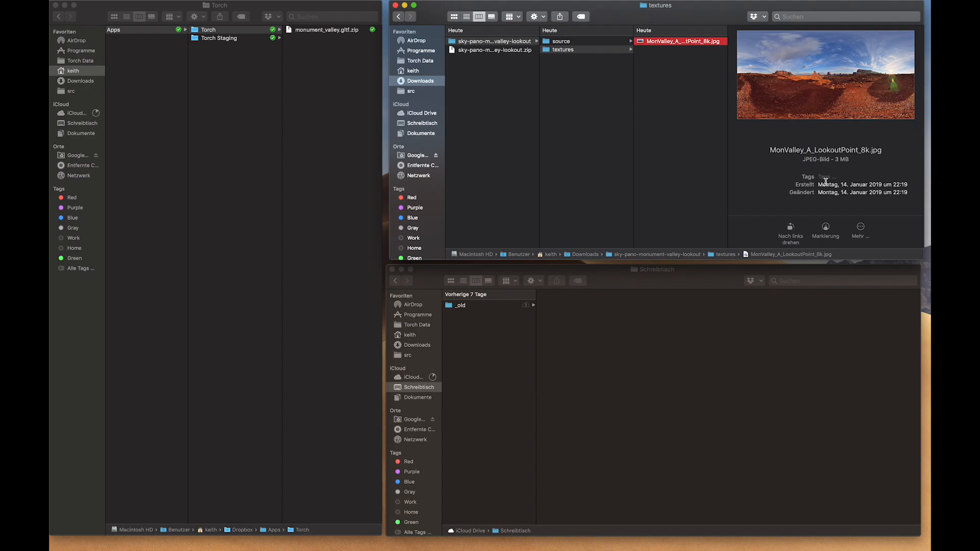
{"action": "mouse_move", "coordinate": [680, 45]}
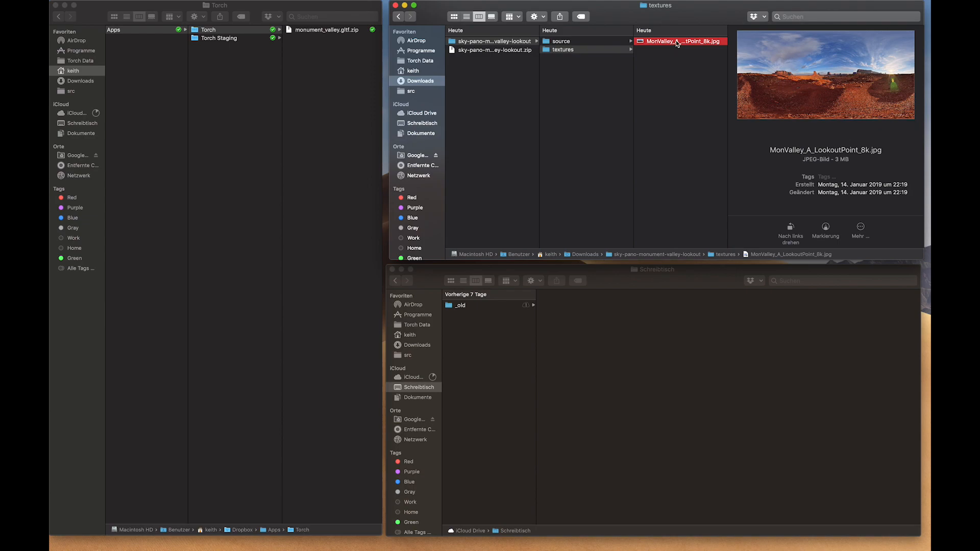
{"action": "right_click", "coordinate": [679, 41]}
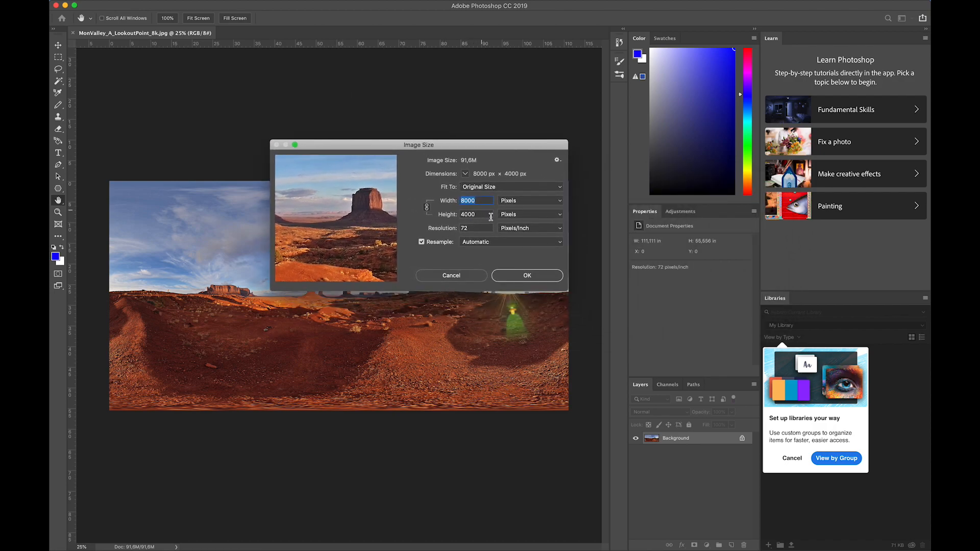
{"action": "mouse_move", "coordinate": [490, 217]}
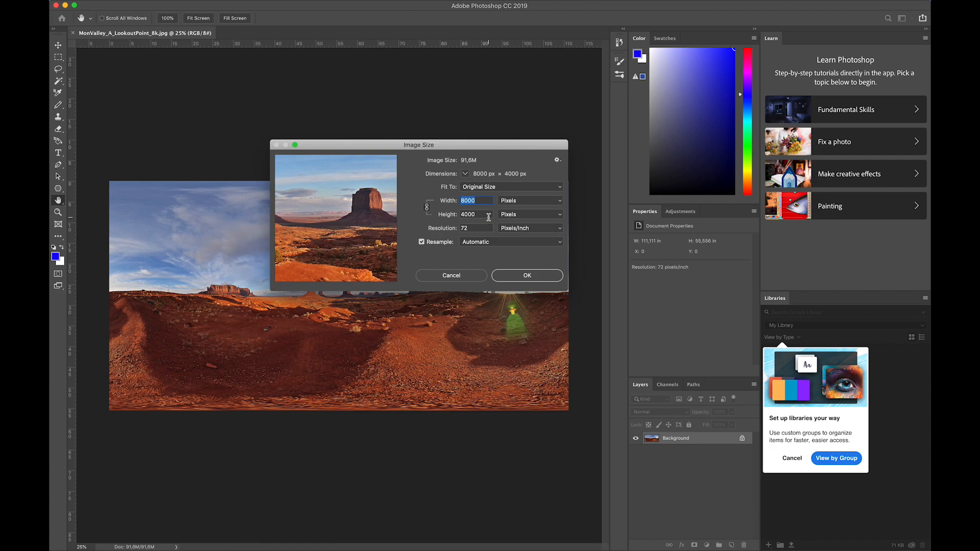
Set the image width to 4096 px and apply the 4096 × 2048 size
{"action": "type", "text": "4096"}
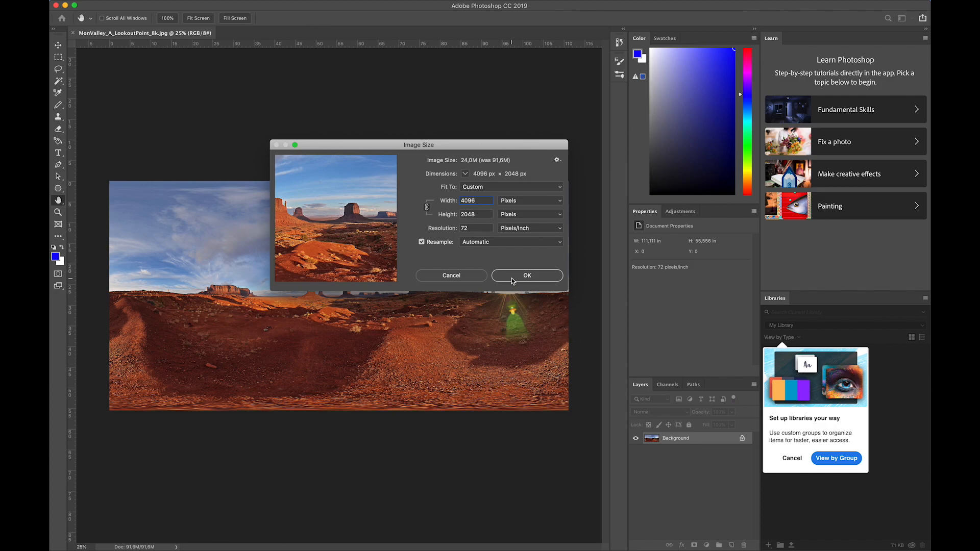
{"action": "left_click", "coordinate": [526, 275]}
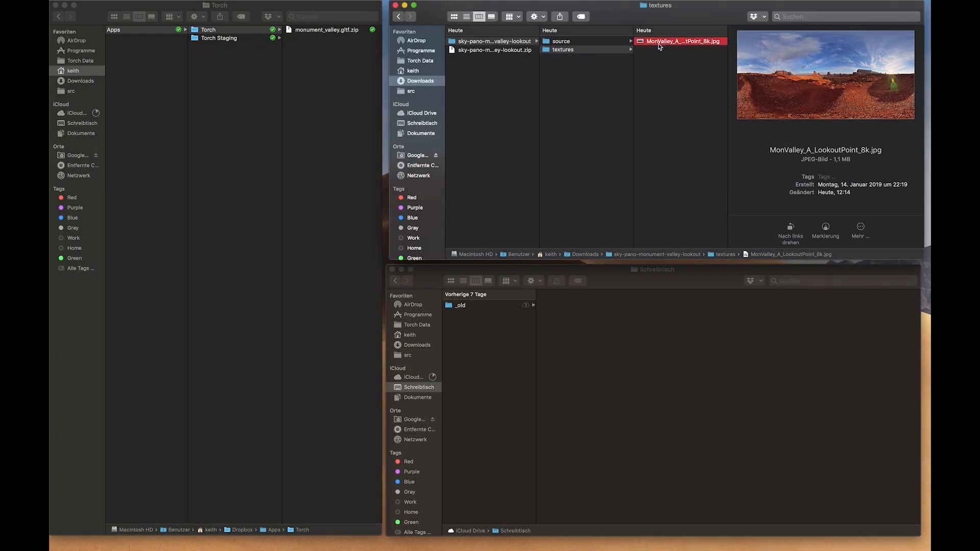
{"action": "mouse_move", "coordinate": [666, 77]}
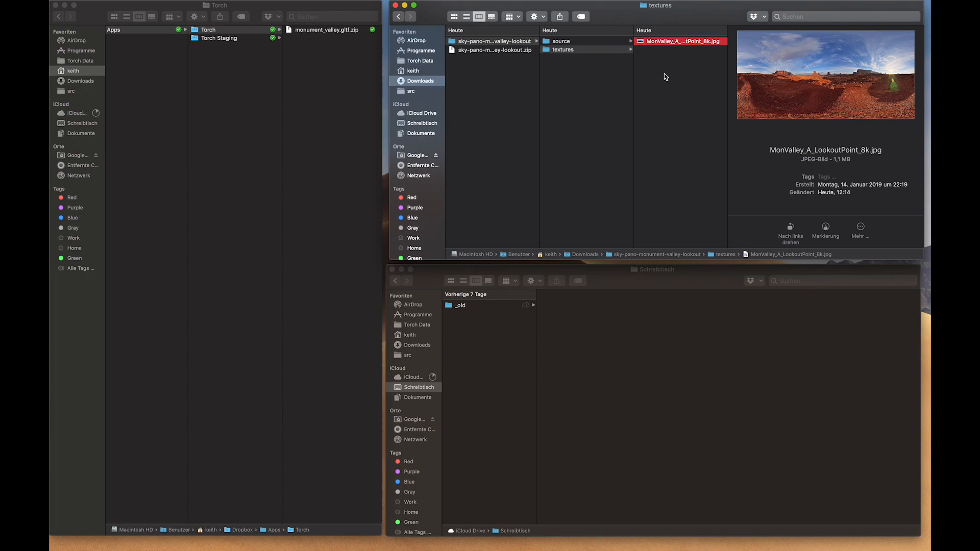
{"action": "mouse_move", "coordinate": [665, 73]}
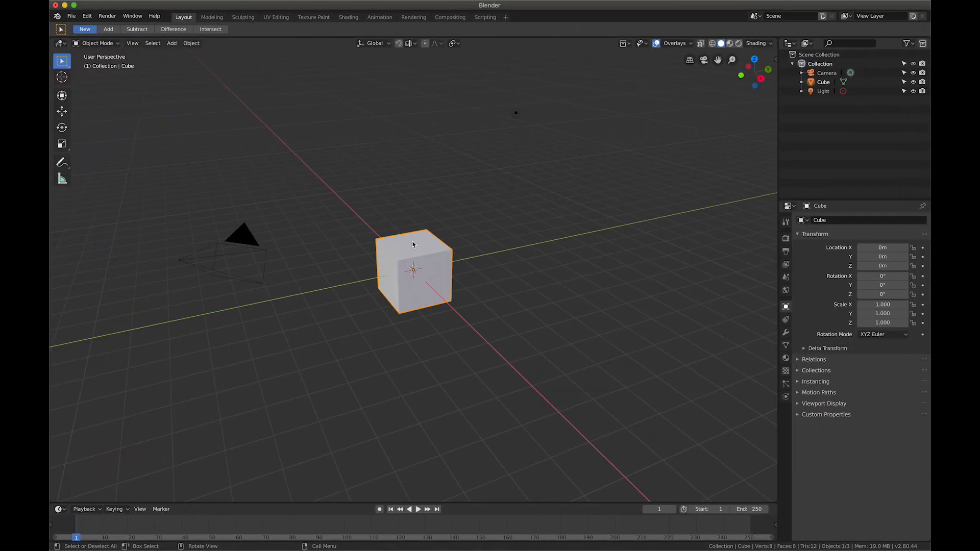
{"action": "mouse_move", "coordinate": [434, 262]}
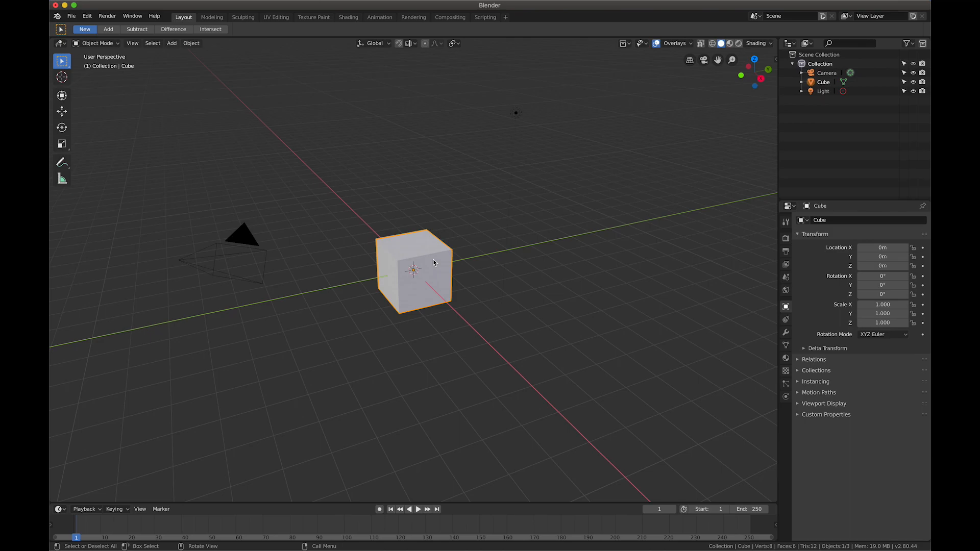
{"action": "mouse_move", "coordinate": [424, 259]}
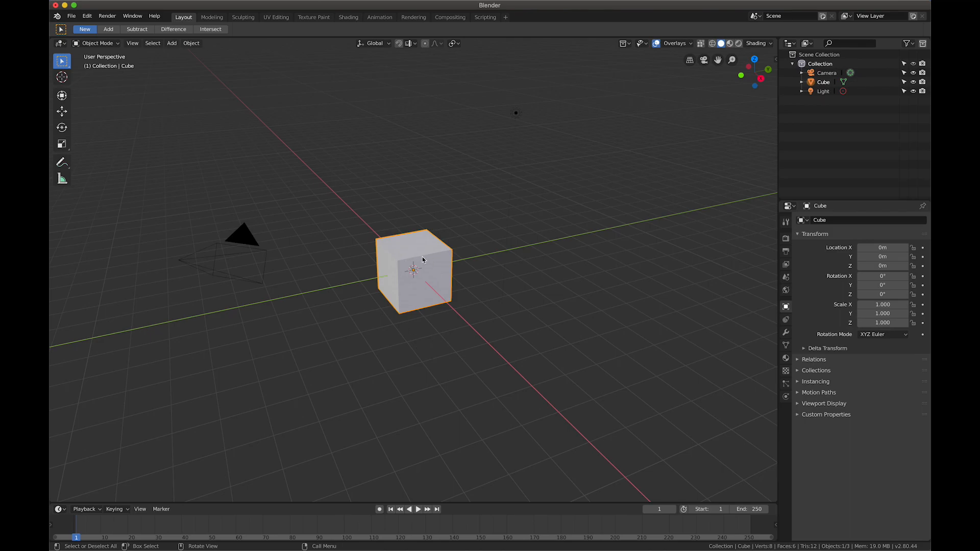
Delete the default cube with X and add a UV Sphere mesh
{"action": "key", "text": "x"}
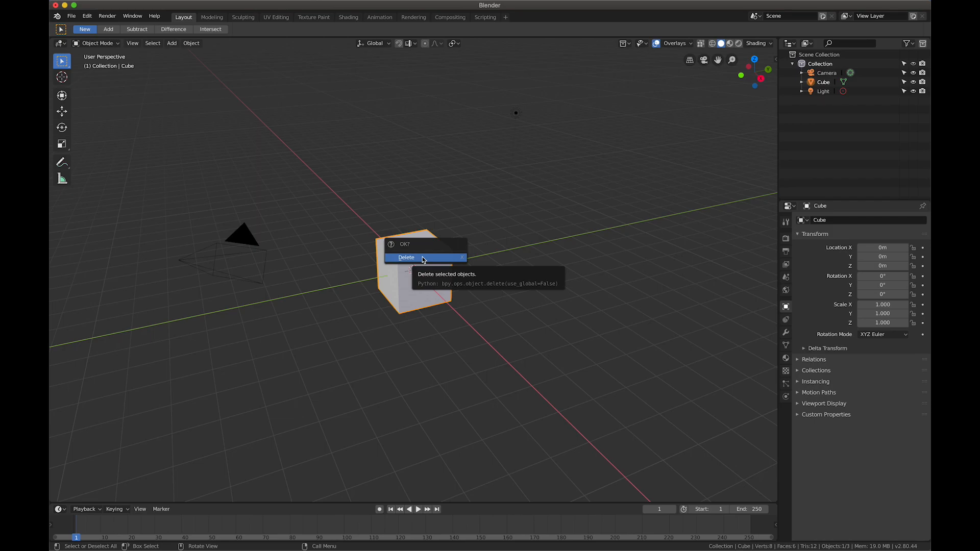
{"action": "left_click", "coordinate": [406, 257]}
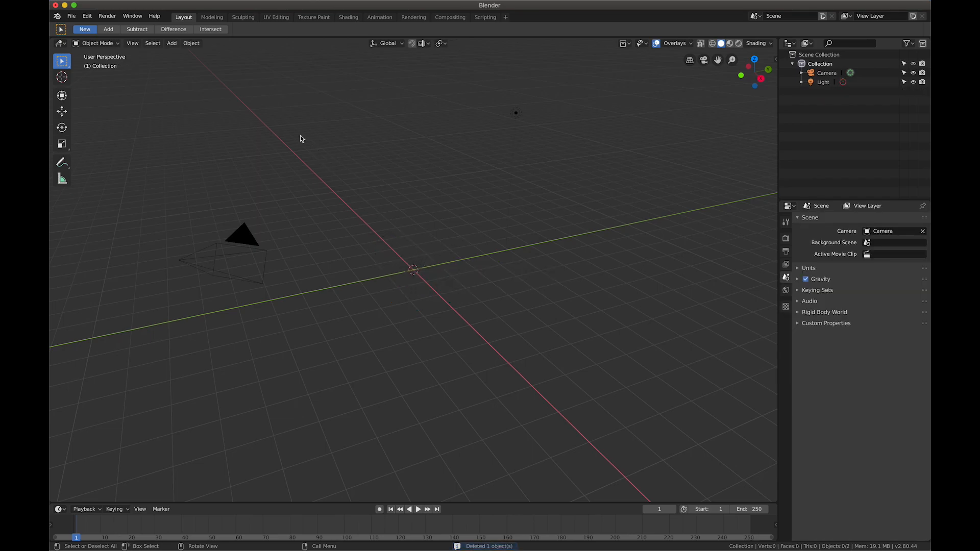
{"action": "mouse_move", "coordinate": [195, 72]}
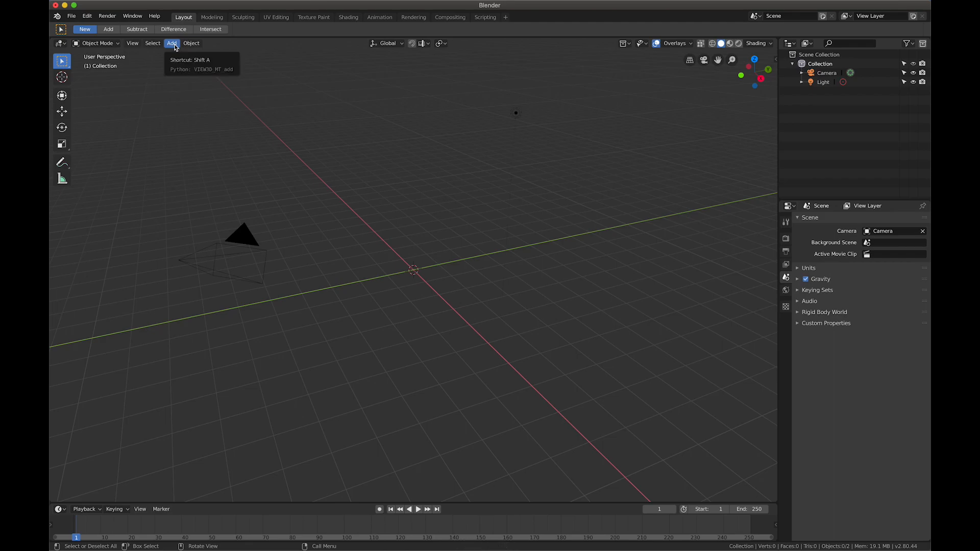
{"action": "left_click", "coordinate": [172, 42]}
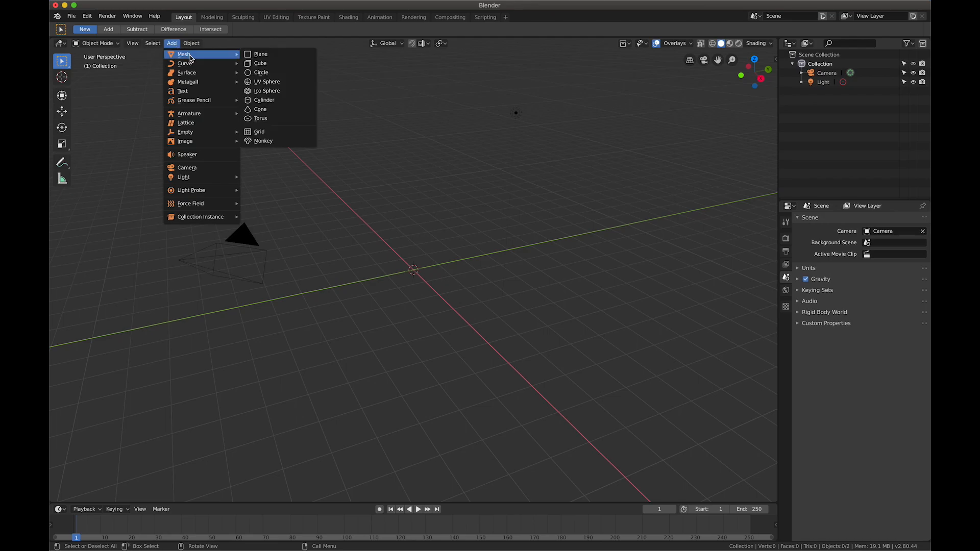
{"action": "mouse_move", "coordinate": [266, 81]}
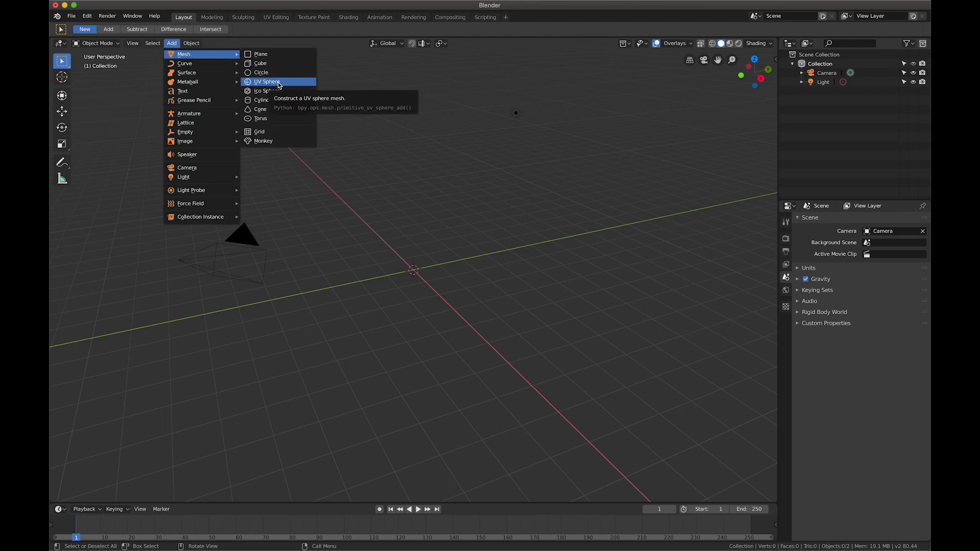
{"action": "left_click", "coordinate": [267, 81]}
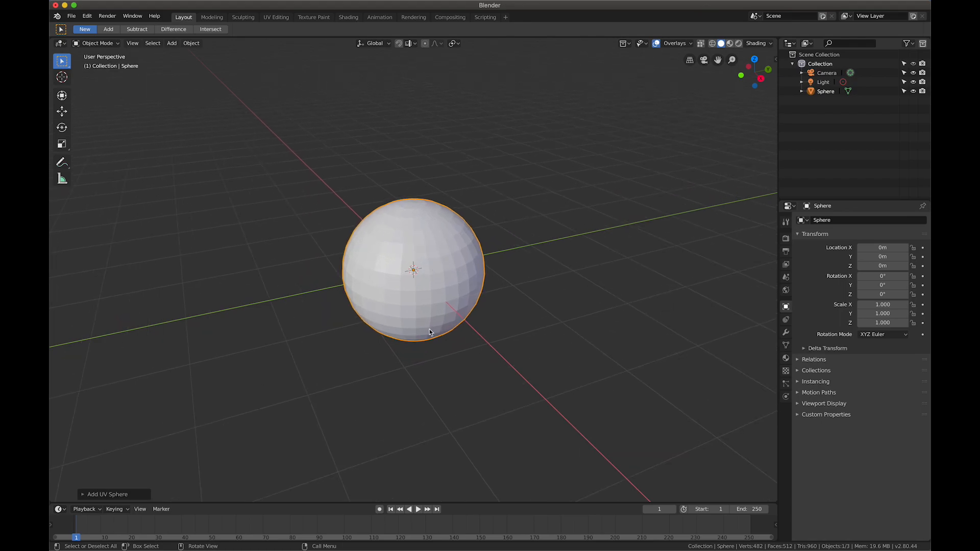
{"action": "mouse_move", "coordinate": [435, 318]}
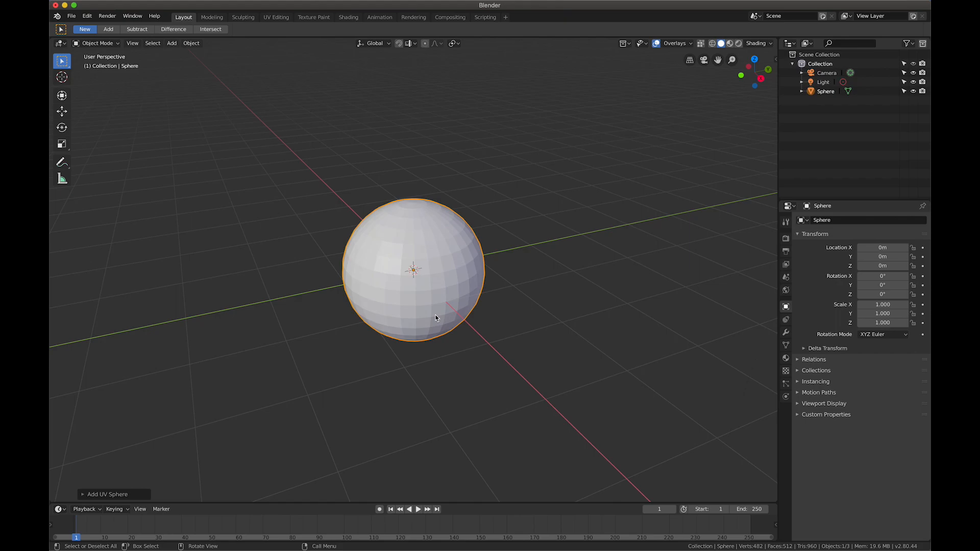
{"action": "mouse_move", "coordinate": [431, 302]}
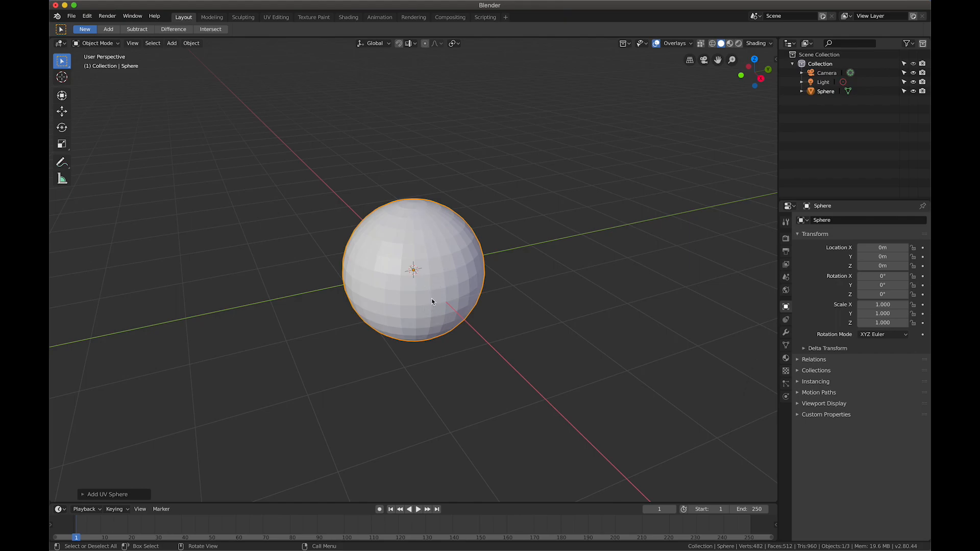
{"action": "mouse_move", "coordinate": [677, 236]}
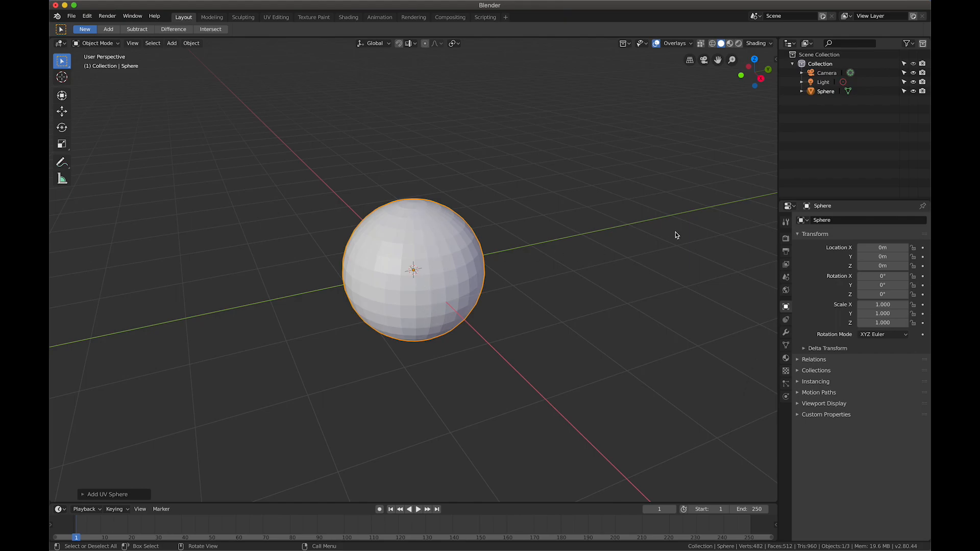
{"action": "mouse_move", "coordinate": [682, 225]}
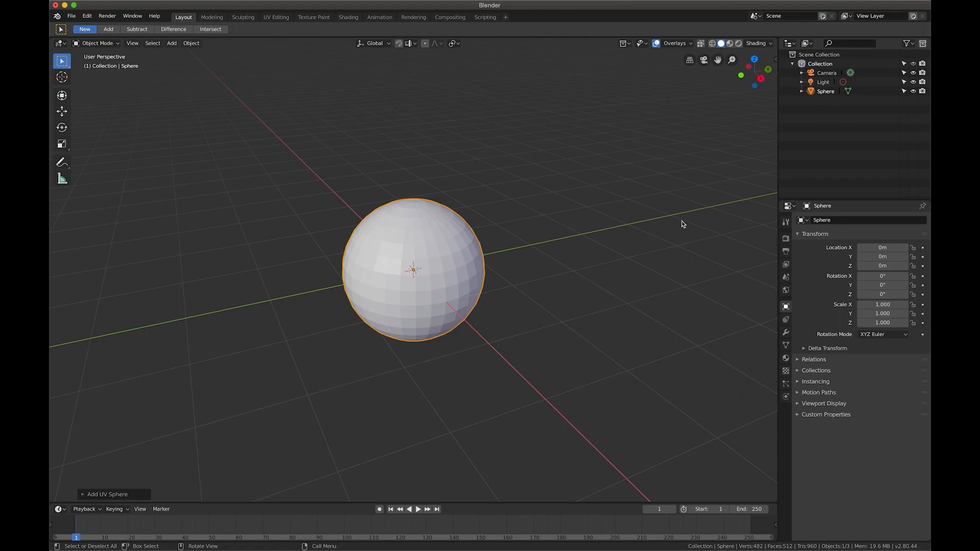
{"action": "mouse_move", "coordinate": [787, 334]}
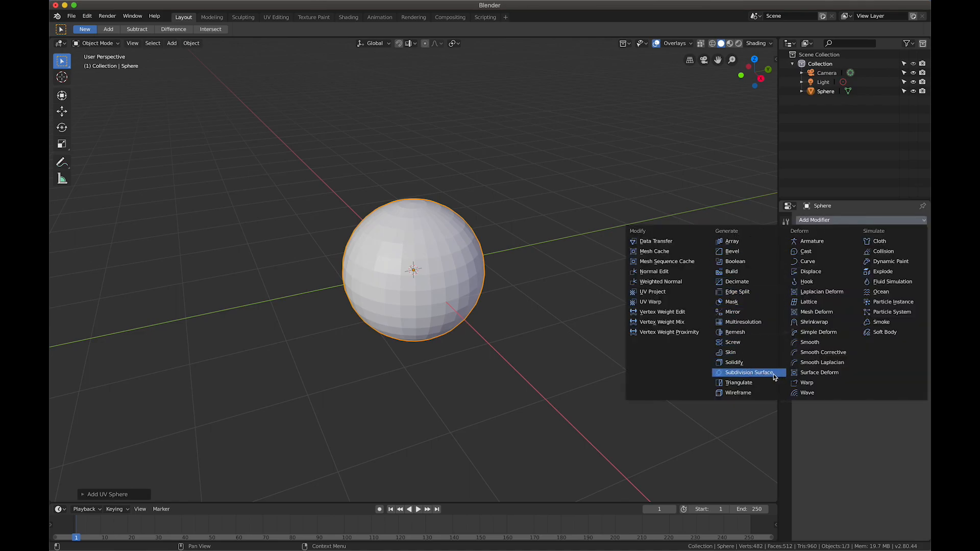
Add a Subdivision Surface modifier, raise viewport levels to 3, and apply it
{"action": "left_click", "coordinate": [749, 373]}
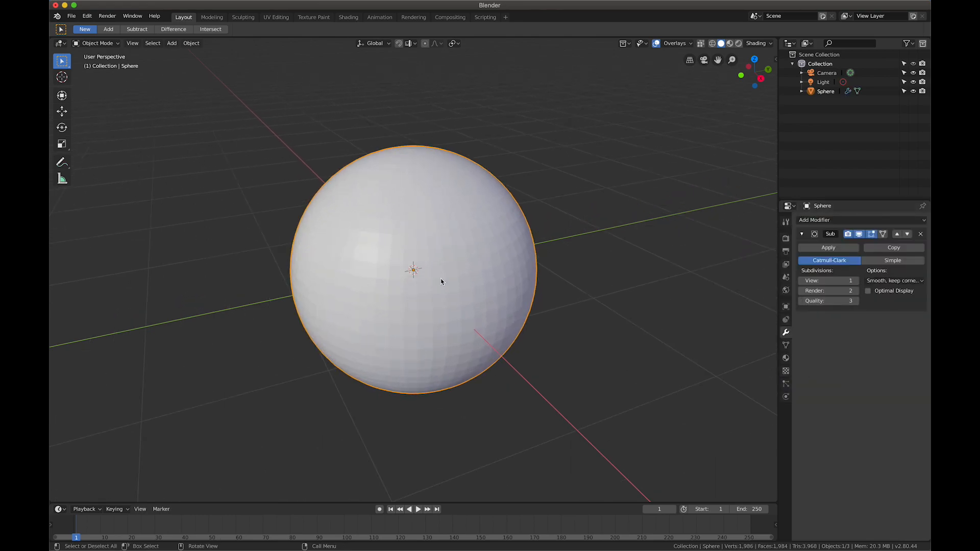
{"action": "left_click", "coordinate": [850, 280]}
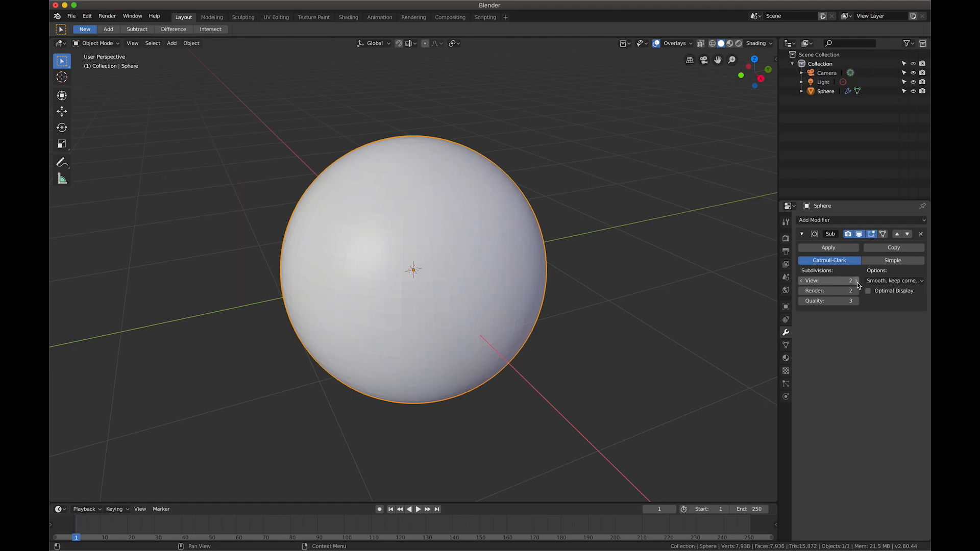
{"action": "left_click", "coordinate": [855, 281]}
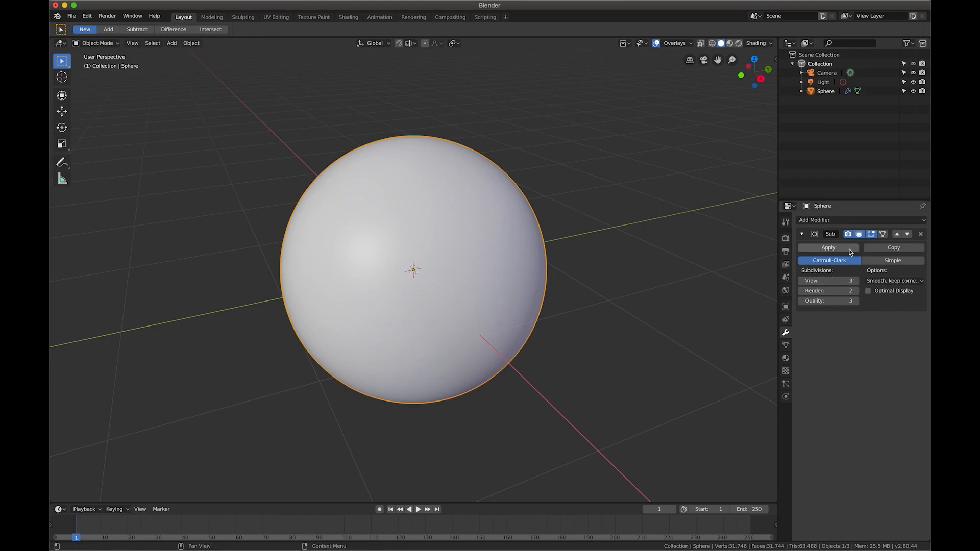
{"action": "mouse_move", "coordinate": [828, 247]}
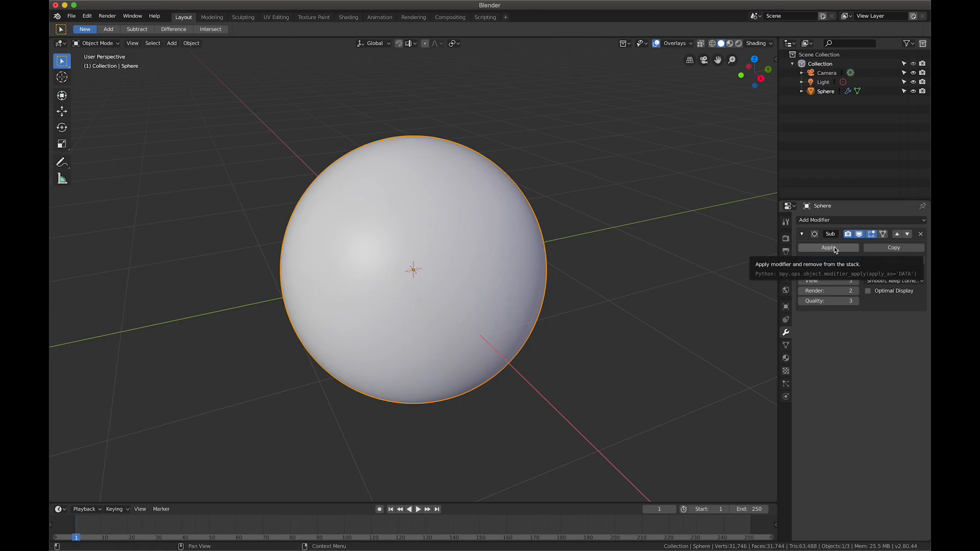
{"action": "left_click", "coordinate": [828, 248]}
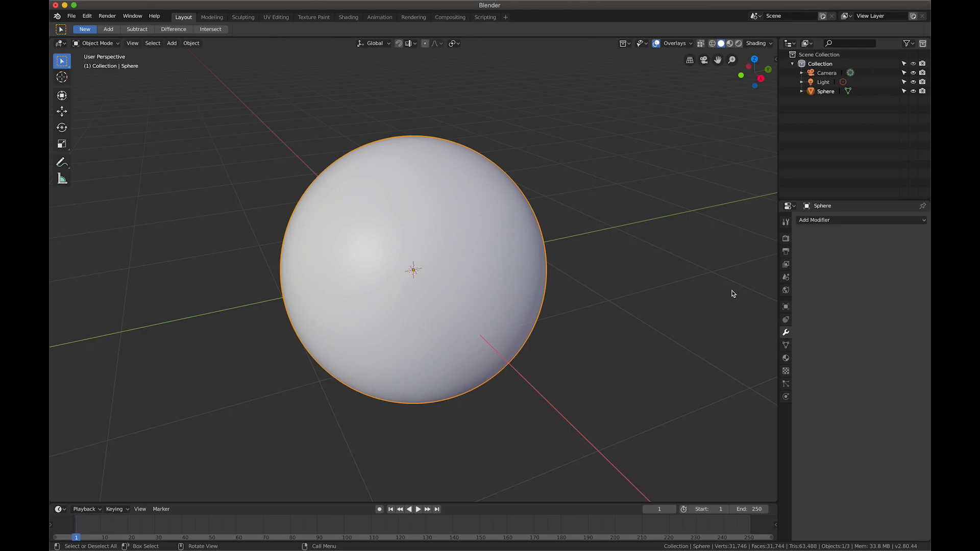
{"action": "mouse_move", "coordinate": [749, 303]}
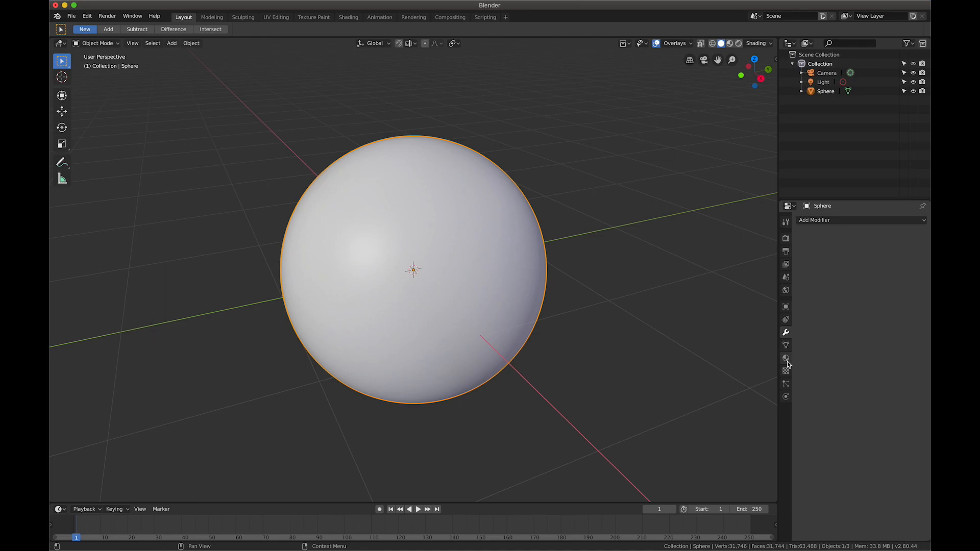
Create the new material Material.001 for the sphere
{"action": "left_click", "coordinate": [786, 357]}
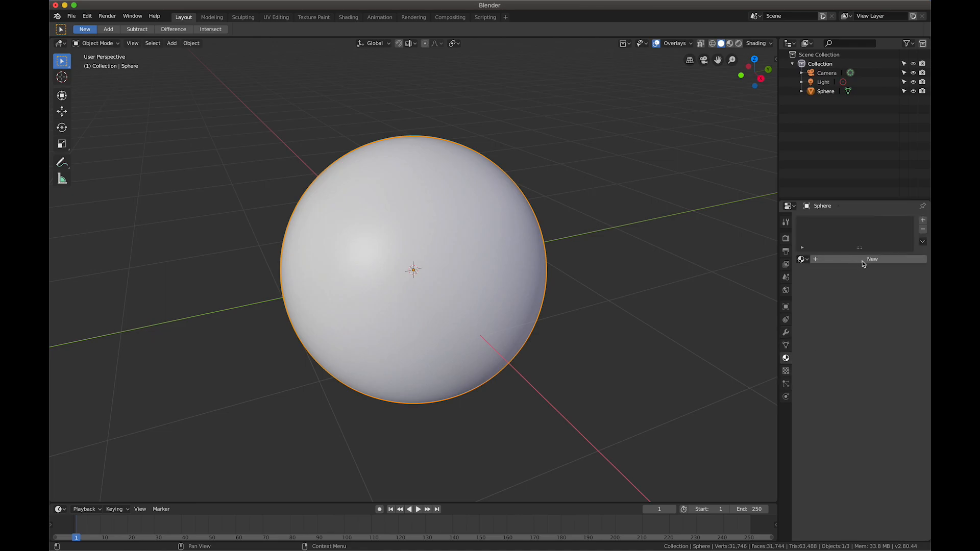
{"action": "left_click", "coordinate": [872, 258]}
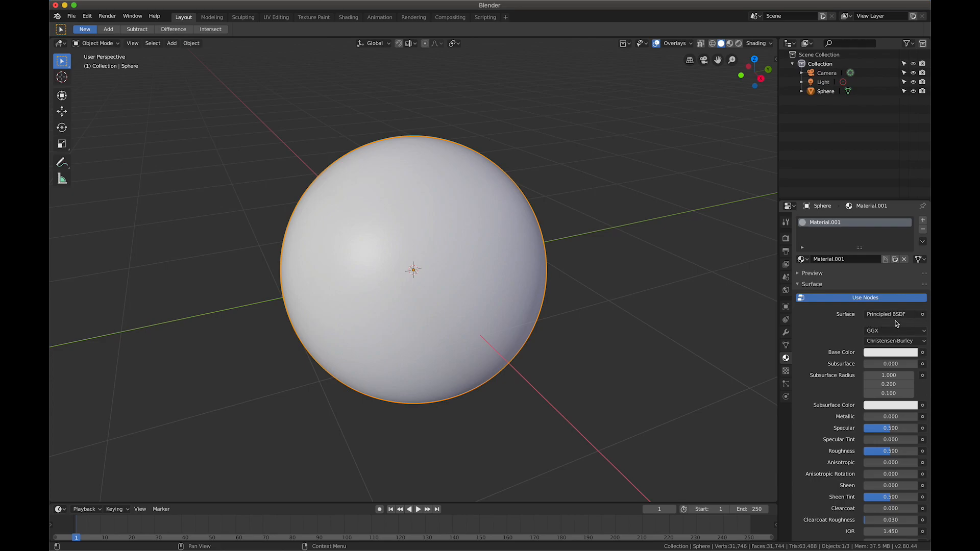
{"action": "mouse_move", "coordinate": [863, 326]}
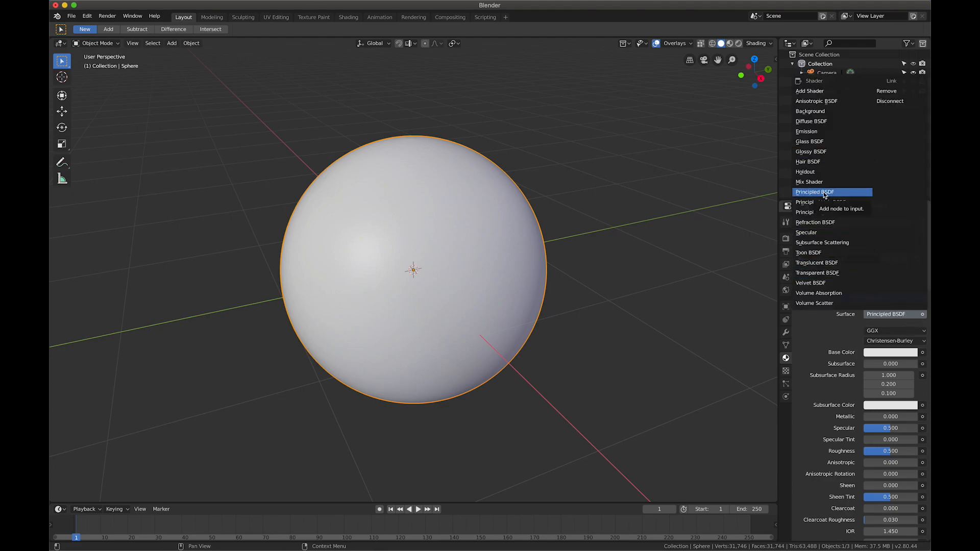
Keep the Principled BSDF and connect an Image Texture to Base Color
{"action": "left_click", "coordinate": [816, 192]}
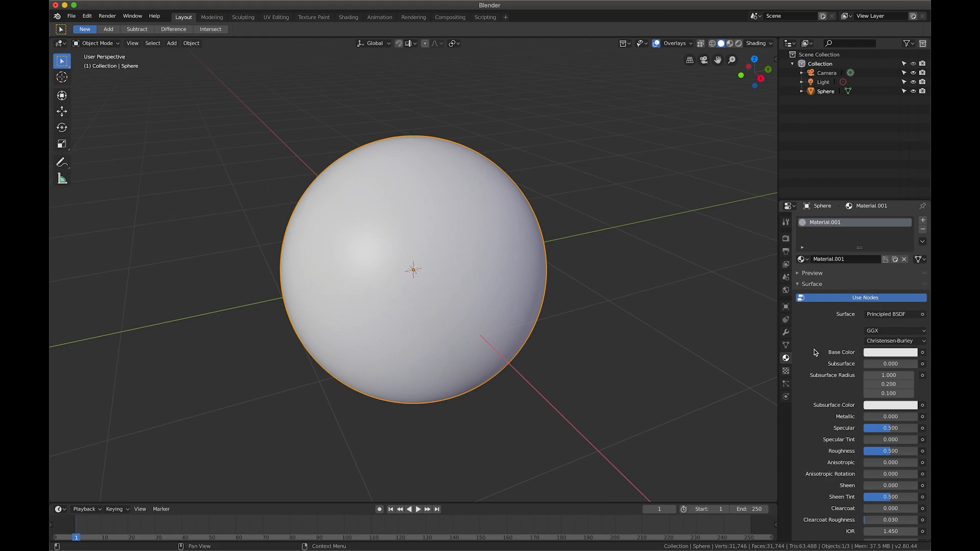
{"action": "mouse_move", "coordinate": [847, 356]}
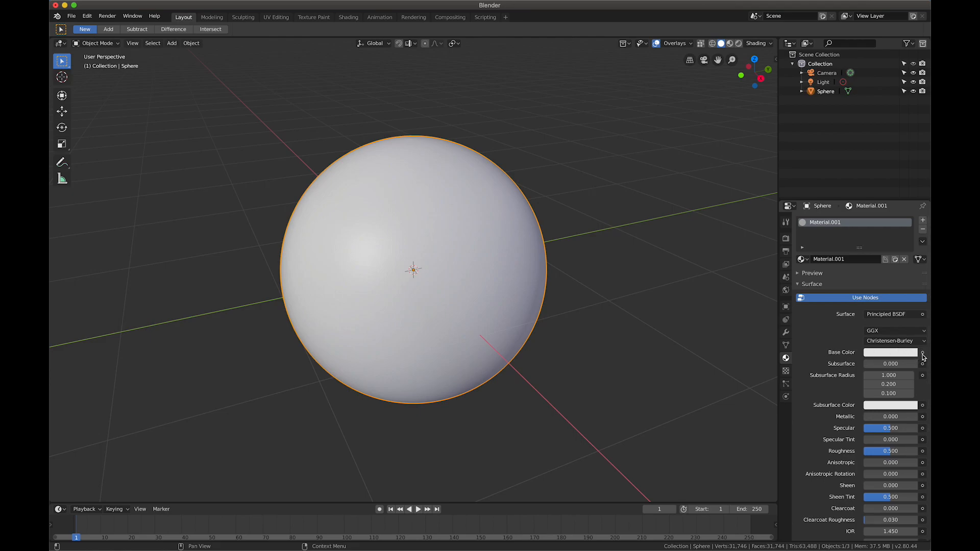
{"action": "left_click", "coordinate": [922, 352]}
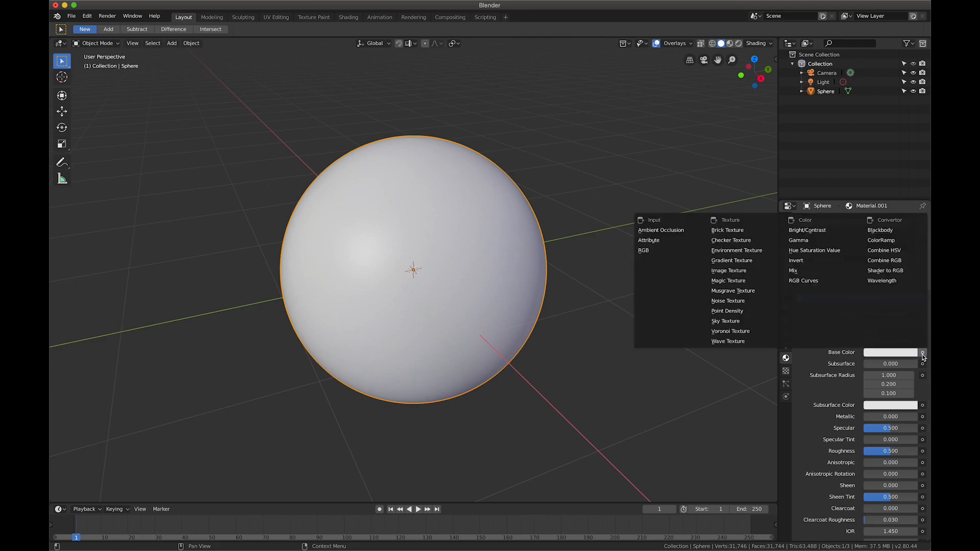
{"action": "left_click", "coordinate": [728, 270]}
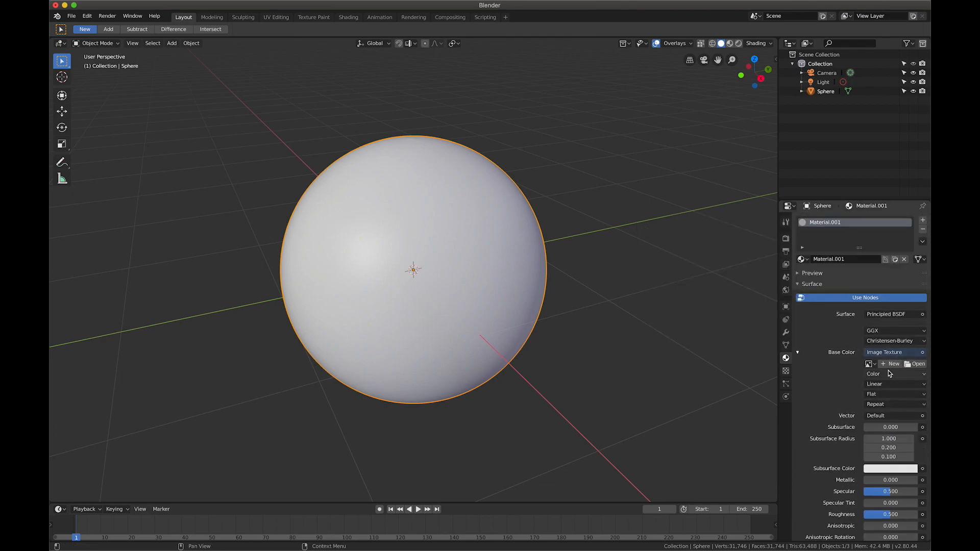
{"action": "mouse_move", "coordinate": [915, 368]}
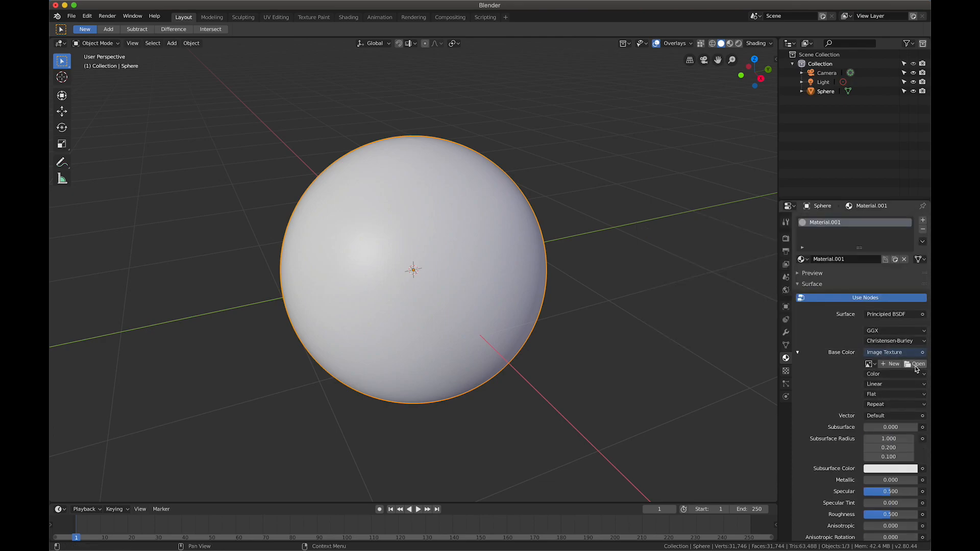
{"action": "mouse_move", "coordinate": [891, 375]}
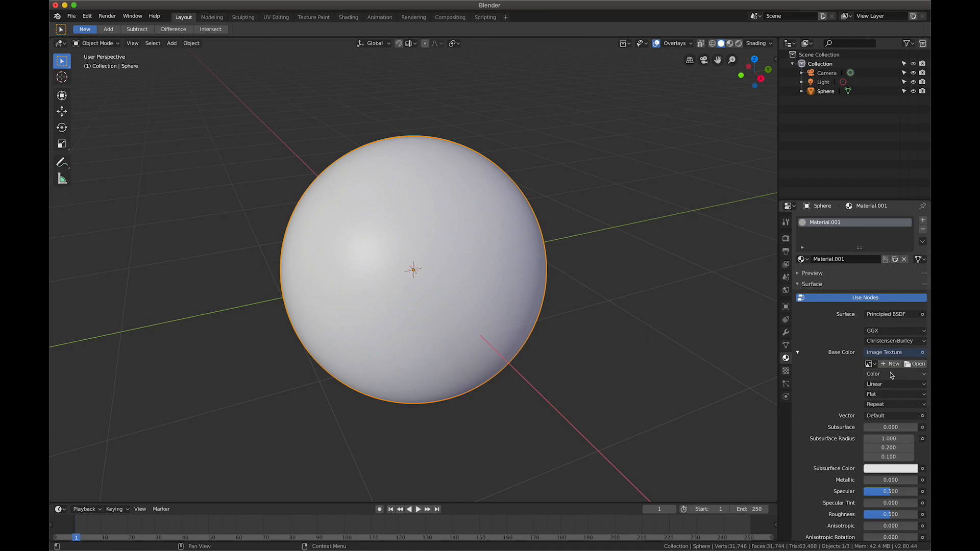
Load MonValley_A_LookoutPoint from Downloads' textures folder into the Image Texture
{"action": "left_click", "coordinate": [917, 364]}
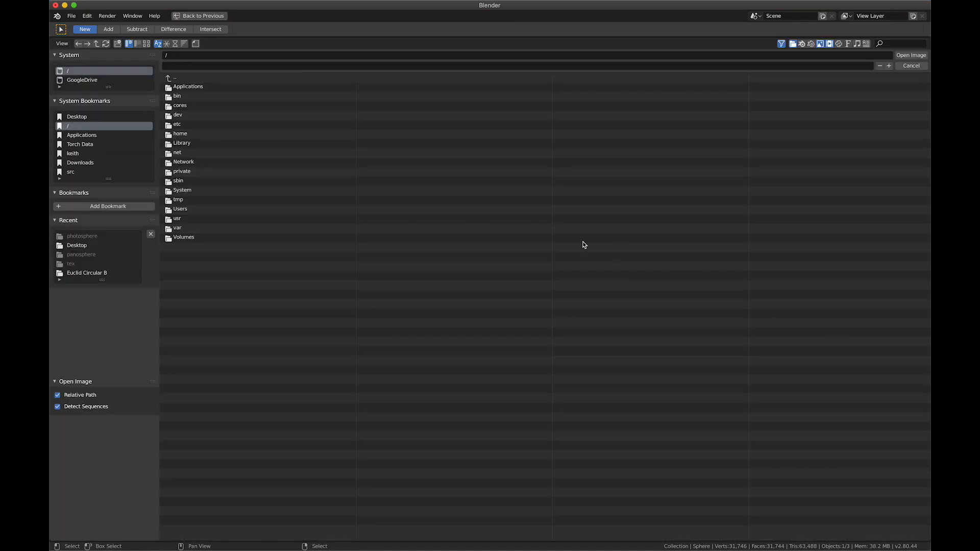
{"action": "left_click", "coordinate": [73, 153]}
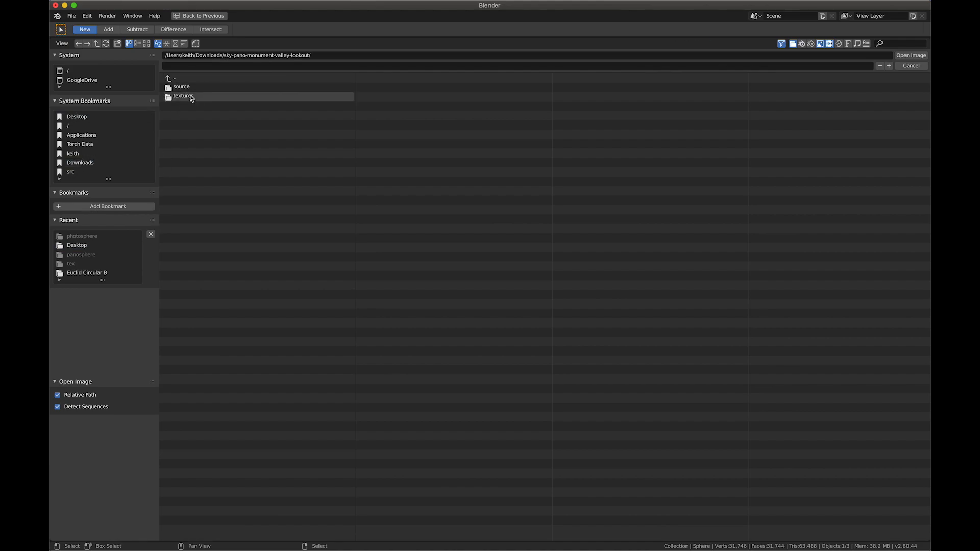
{"action": "double_click", "coordinate": [183, 95]}
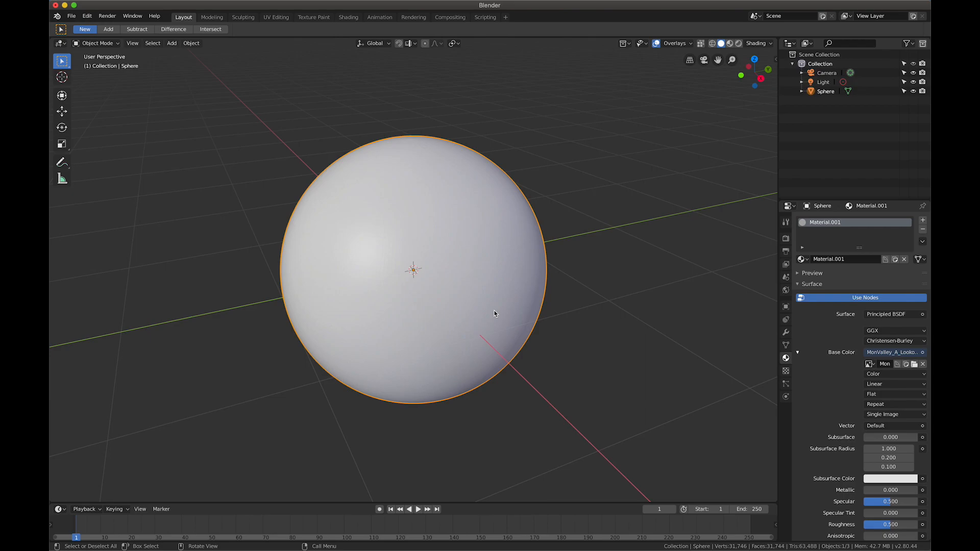
Duplicate the sphere and rename the two copies inner and outer in the Outliner
{"action": "left_click", "coordinate": [825, 91]}
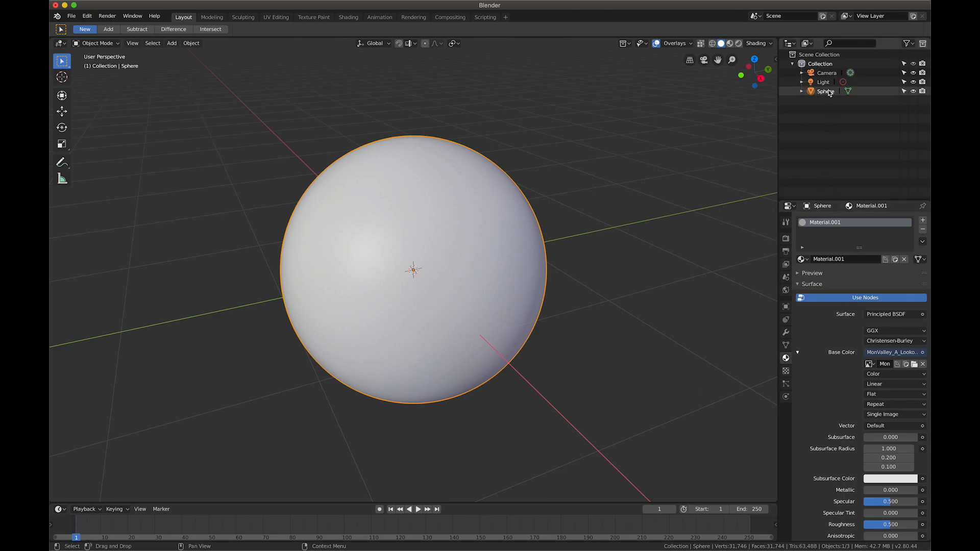
{"action": "left_click", "coordinate": [825, 91]}
{"action": "type", "text": "Inner"}
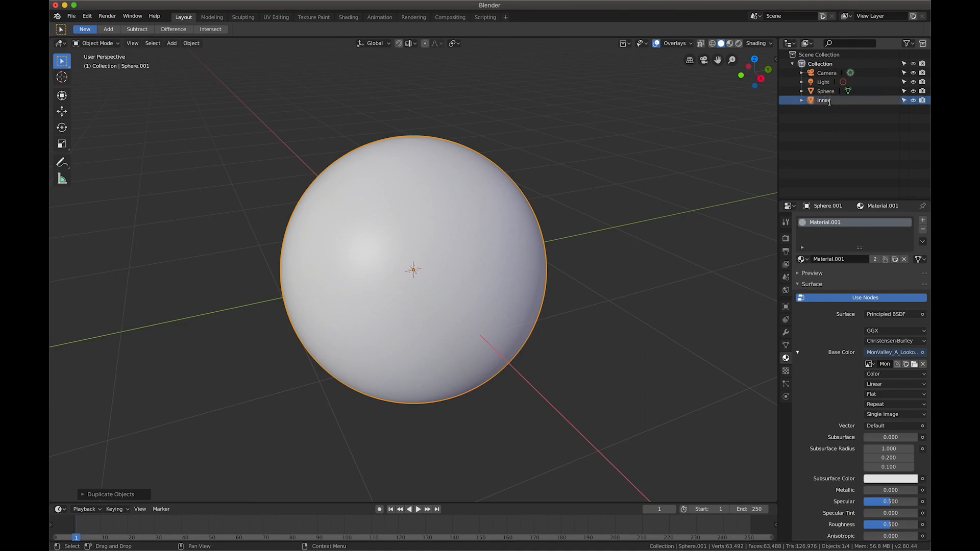
{"action": "left_click", "coordinate": [825, 91]}
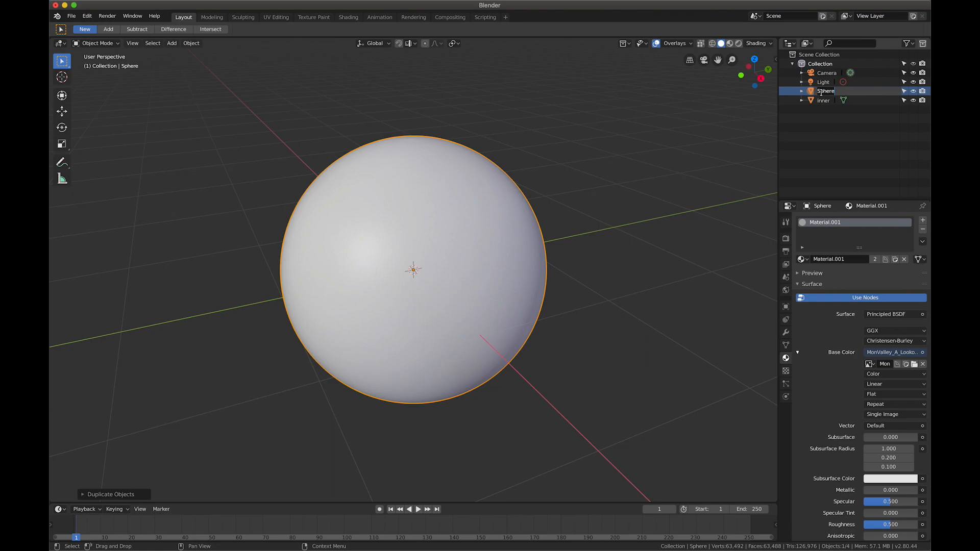
{"action": "left_click", "coordinate": [824, 100]}
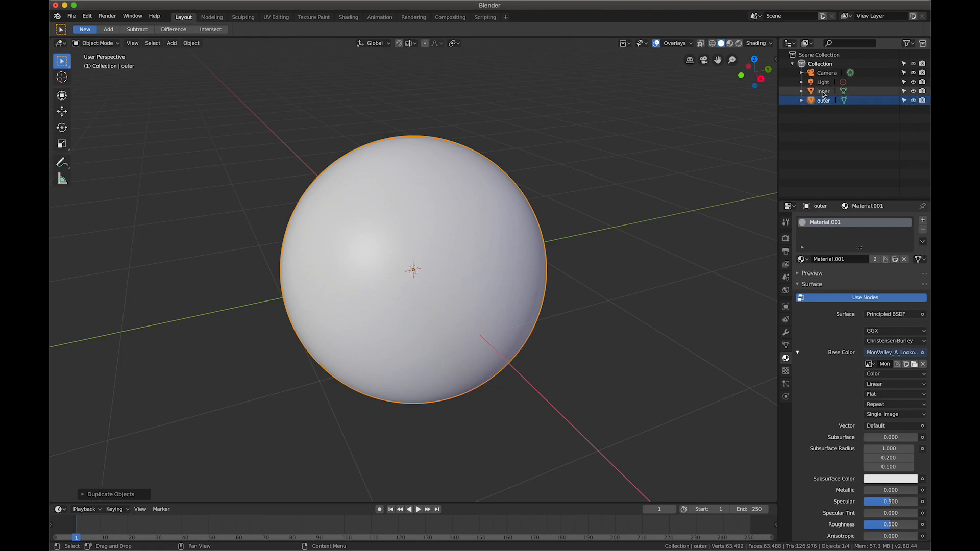
{"action": "left_click", "coordinate": [824, 91]}
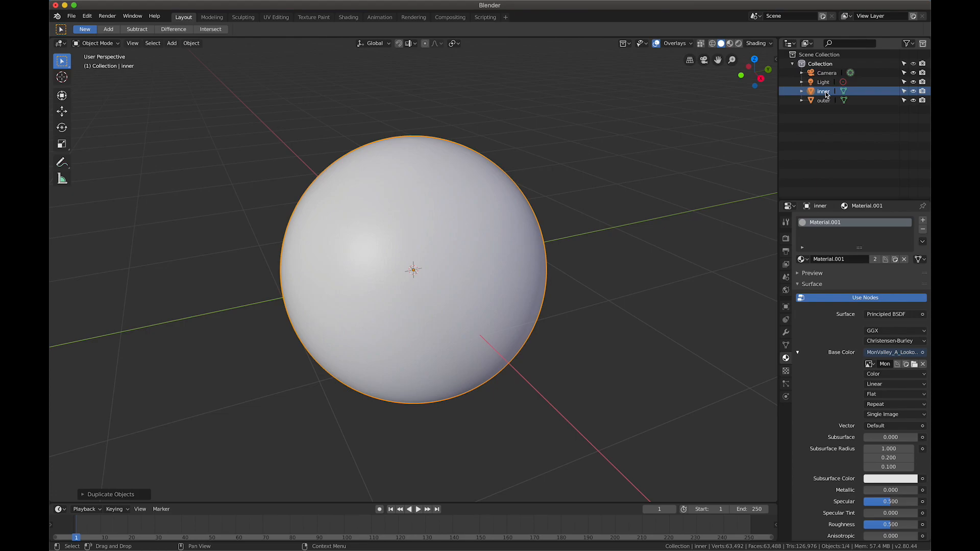
{"action": "mouse_move", "coordinate": [641, 238]}
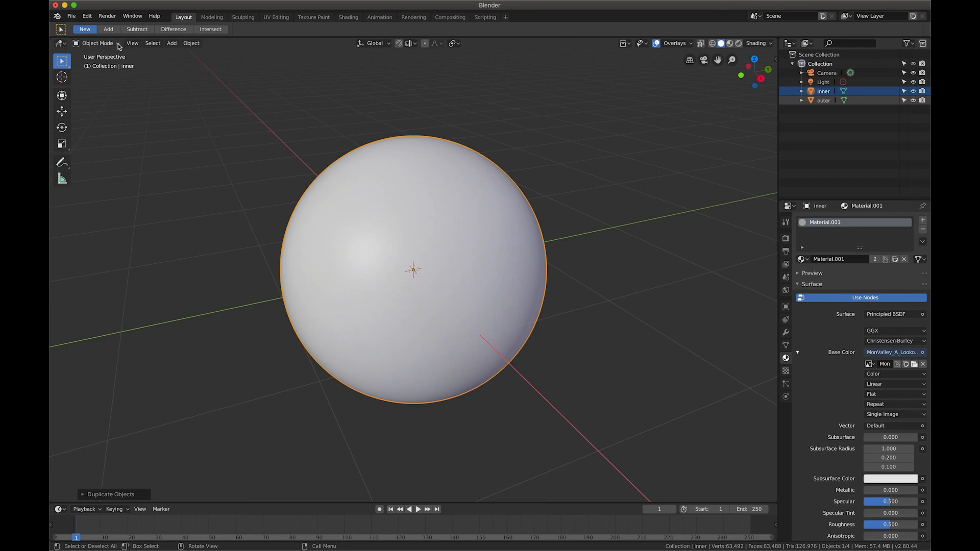
Flip the inner sphere's normals inward in Edit Mode, then return to Object Mode
{"action": "left_click", "coordinate": [97, 42]}
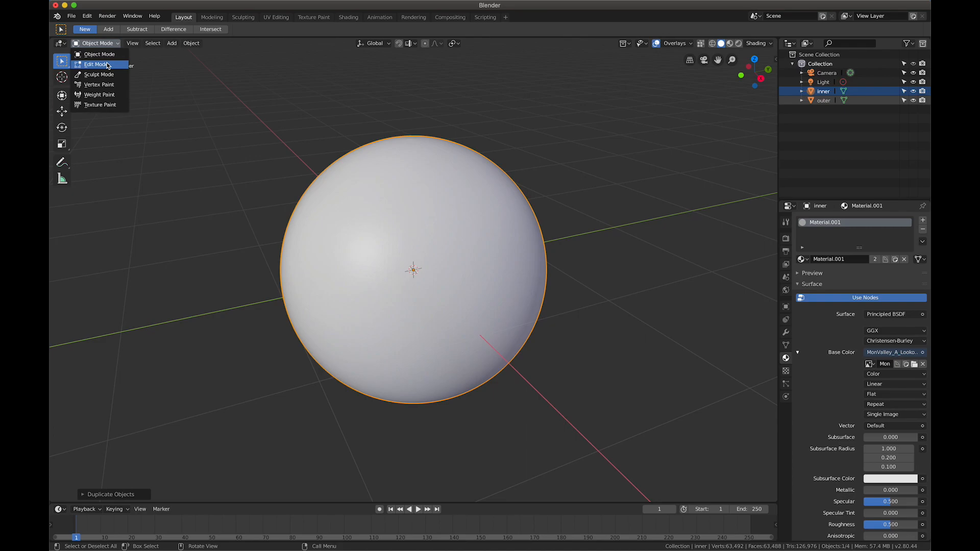
{"action": "left_click", "coordinate": [96, 64]}
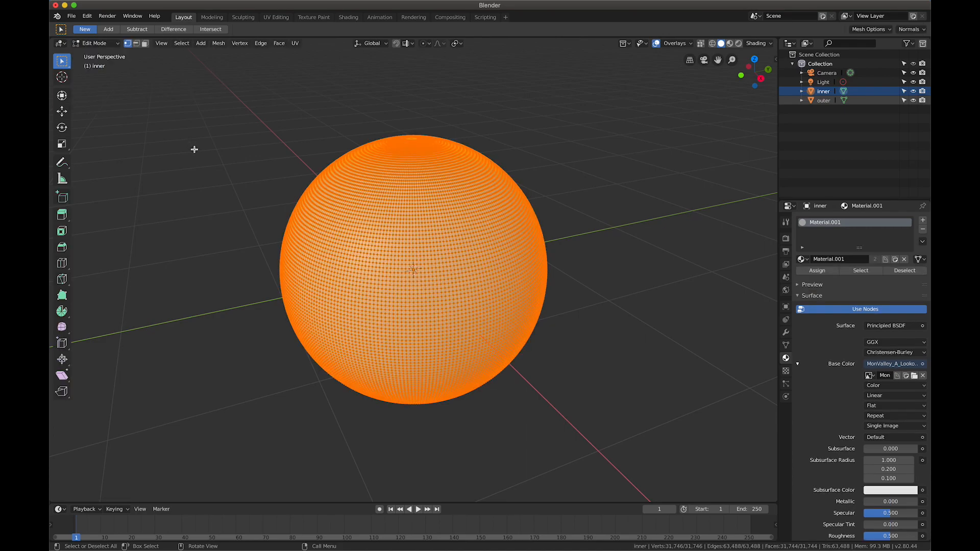
{"action": "mouse_move", "coordinate": [203, 160]}
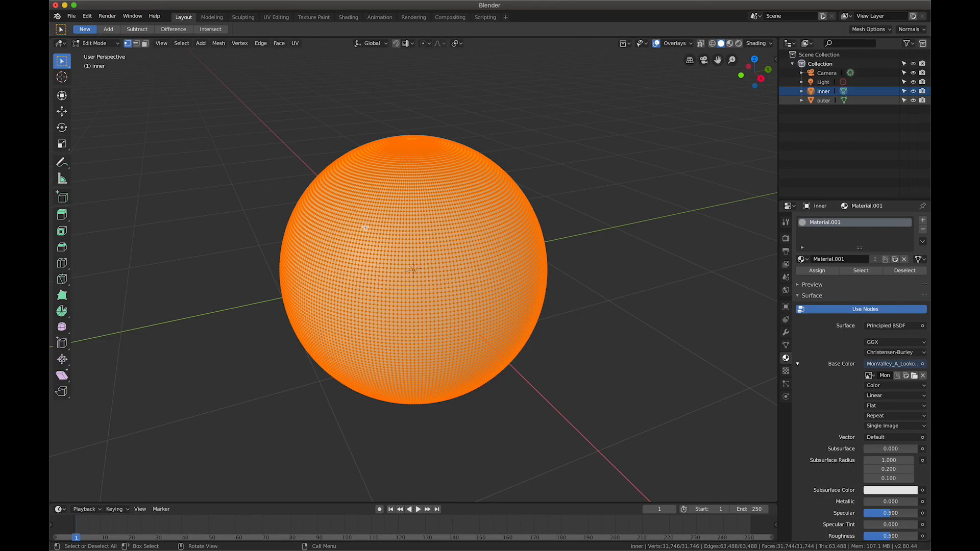
{"action": "mouse_move", "coordinate": [563, 278]}
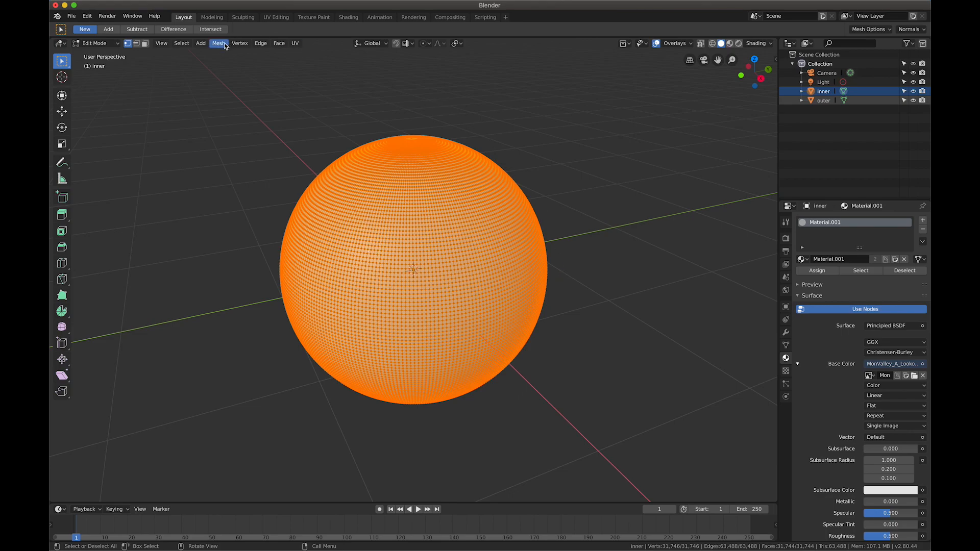
{"action": "left_click", "coordinate": [219, 42]}
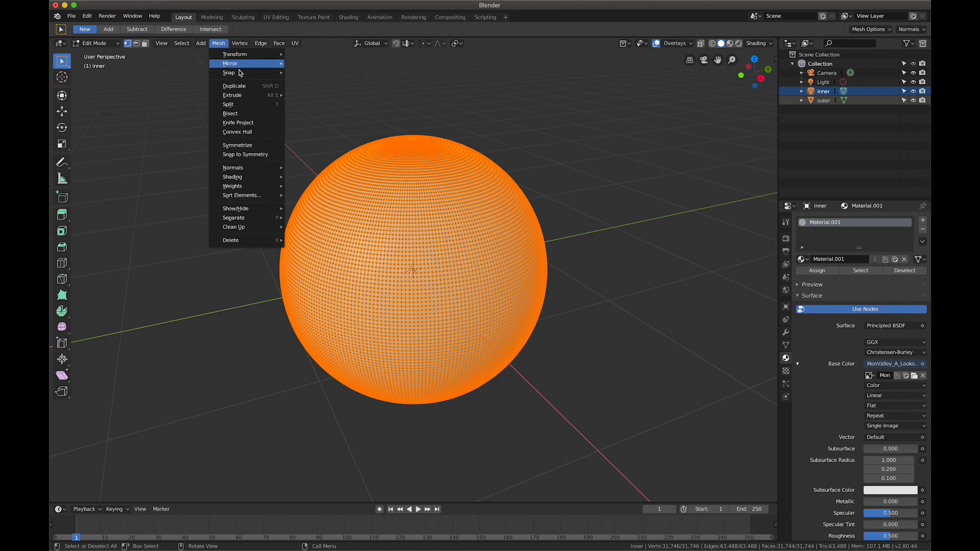
{"action": "mouse_move", "coordinate": [233, 167]}
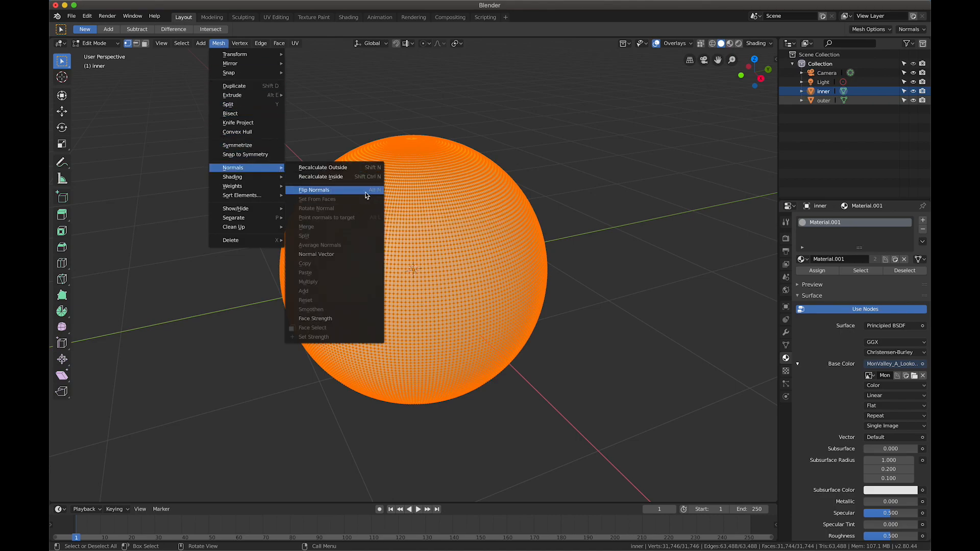
{"action": "left_click", "coordinate": [314, 189]}
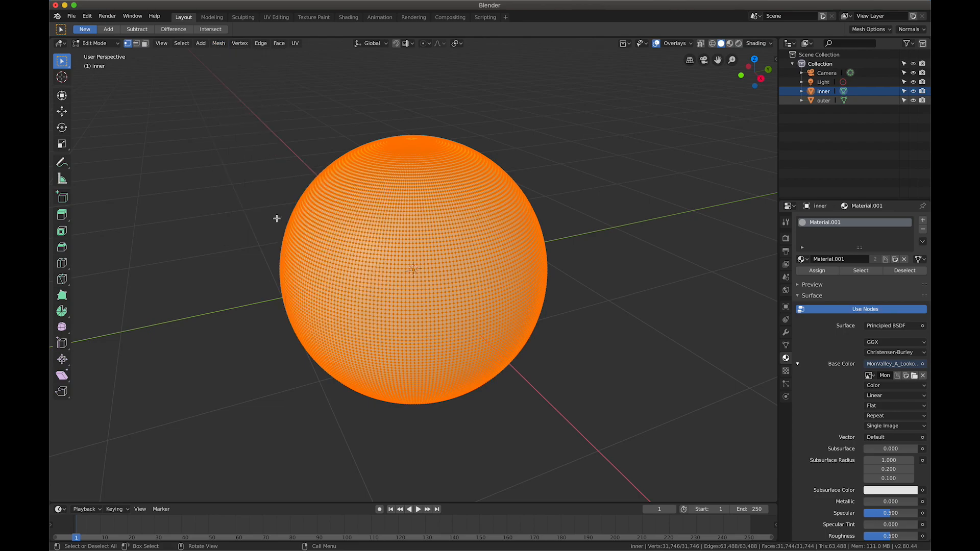
{"action": "left_click", "coordinate": [94, 43]}
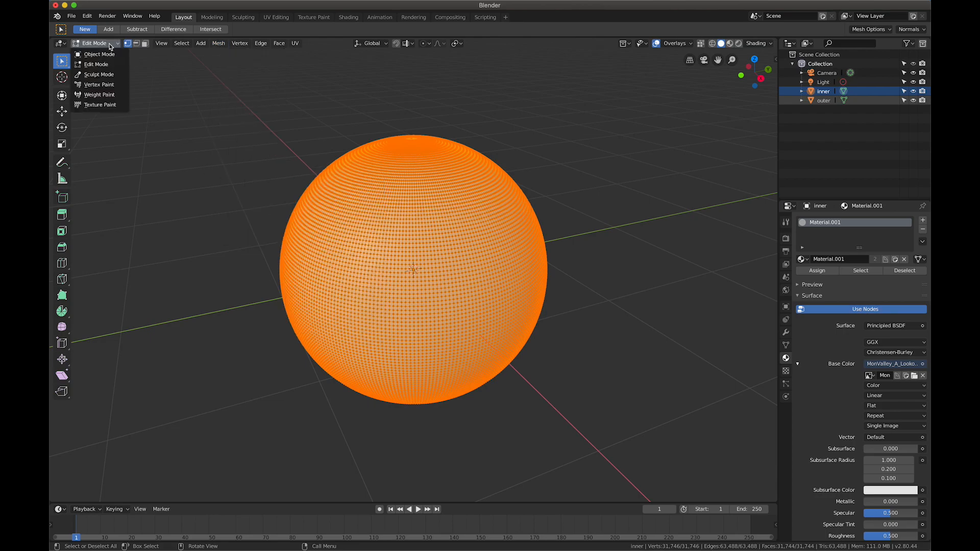
{"action": "left_click", "coordinate": [98, 53]}
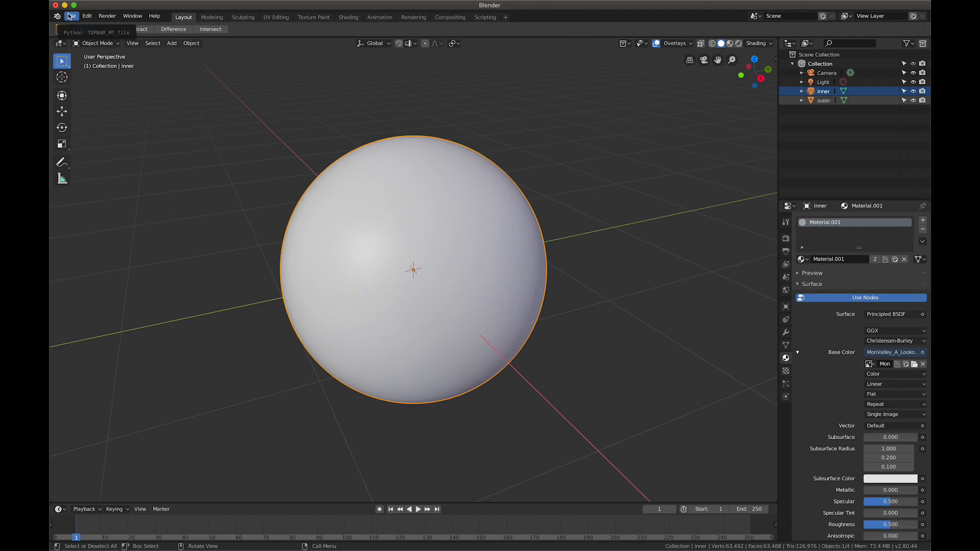
Start a glTF 2.0 (.glb/.gltf) export from the File menu
{"action": "left_click", "coordinate": [71, 16]}
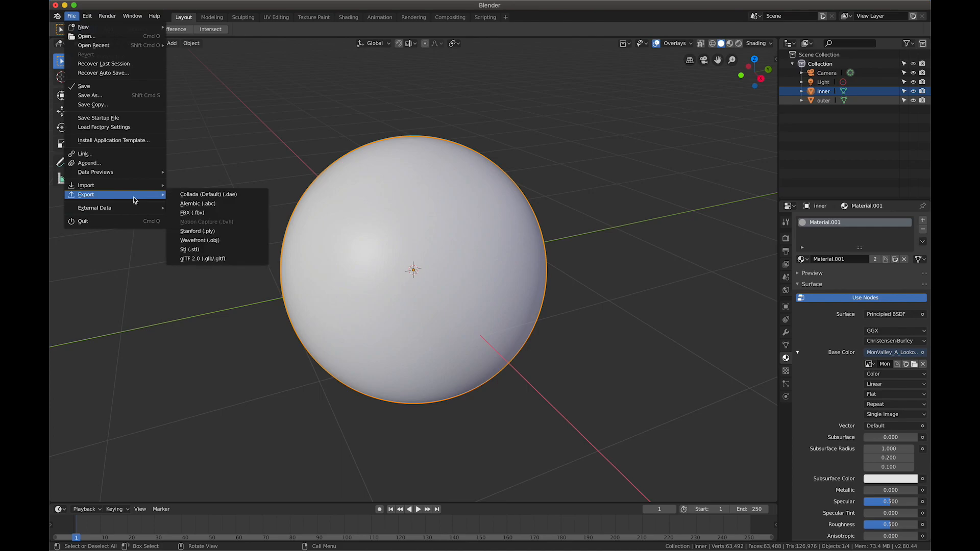
{"action": "mouse_move", "coordinate": [217, 258]}
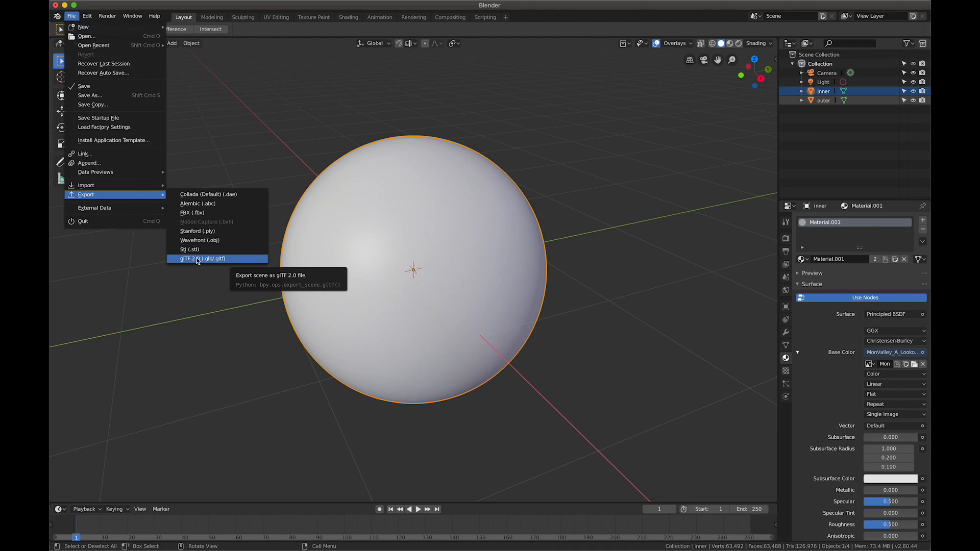
{"action": "mouse_move", "coordinate": [217, 215]}
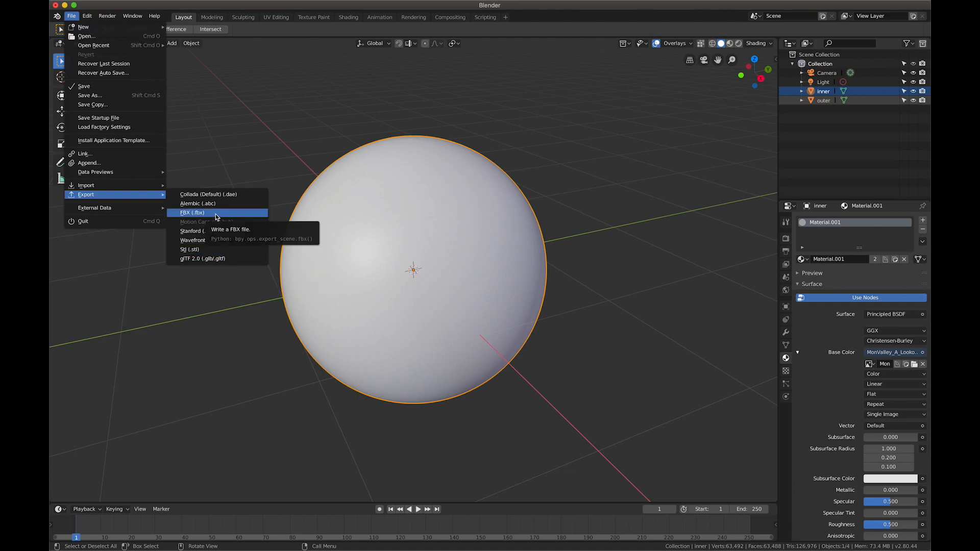
{"action": "left_click", "coordinate": [201, 258]}
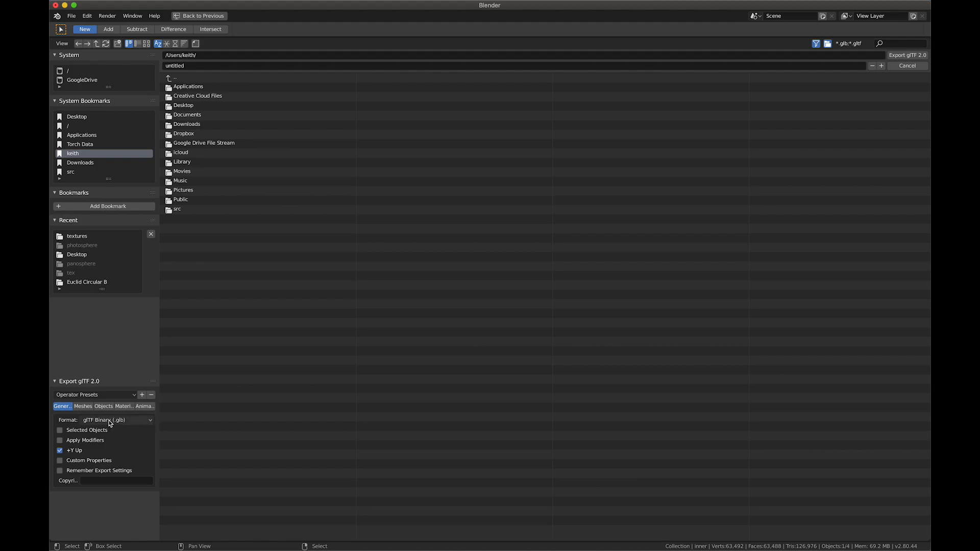
Export as glTF Embedded to the Desktop with file name 'monument_valley'
{"action": "left_click", "coordinate": [116, 420]}
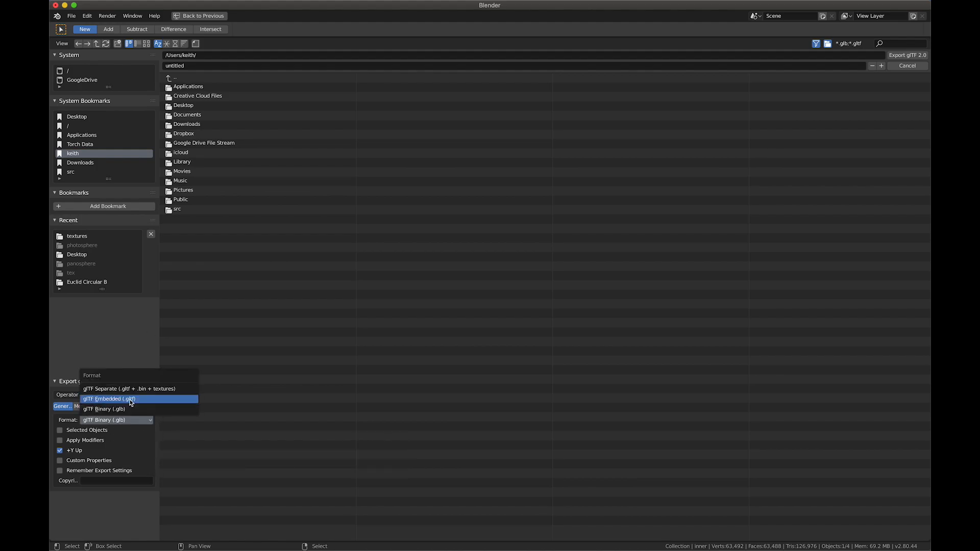
{"action": "mouse_move", "coordinate": [144, 403]}
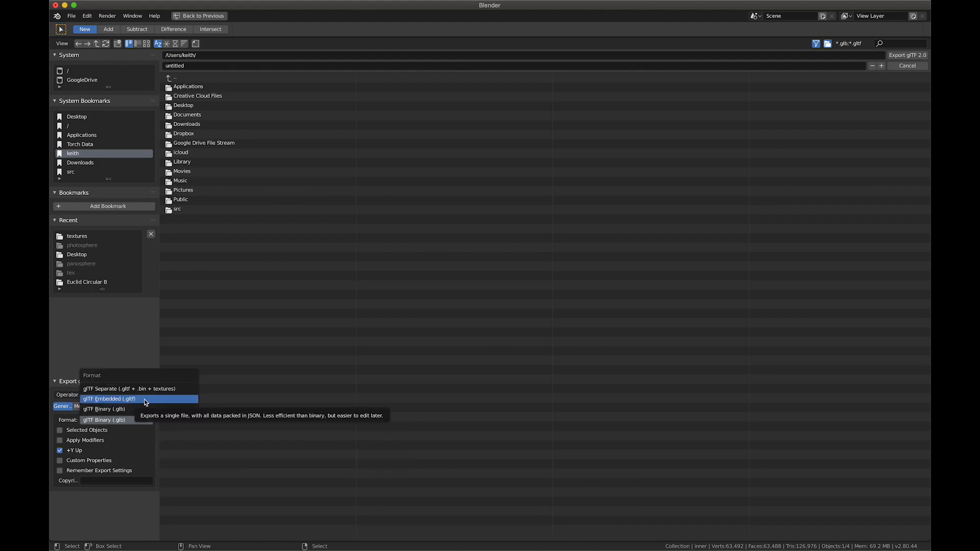
{"action": "left_click", "coordinate": [110, 399]}
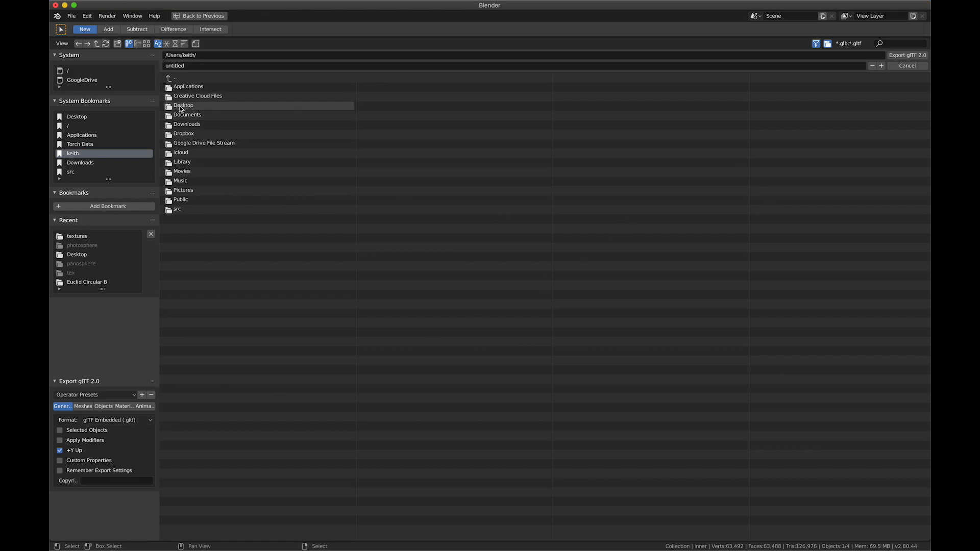
{"action": "double_click", "coordinate": [183, 105]}
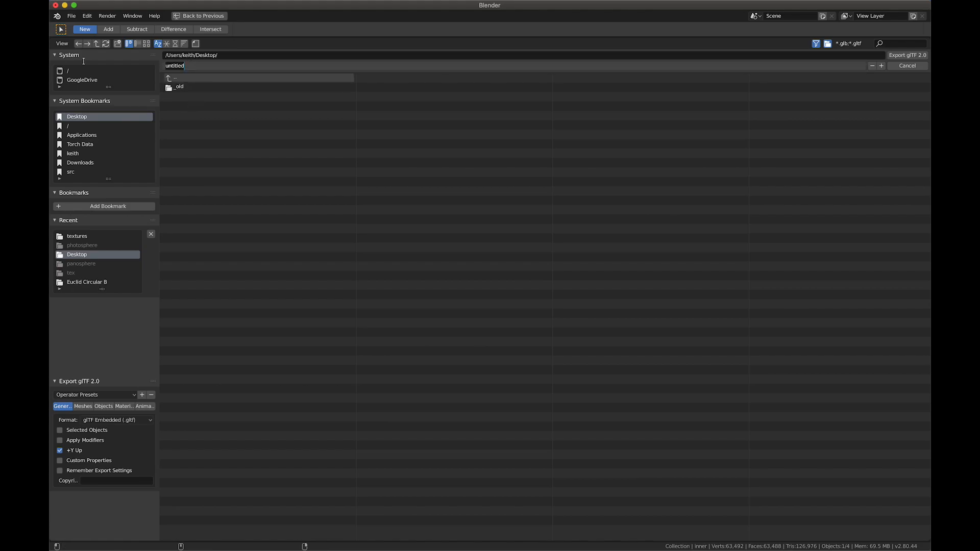
{"action": "type", "text": "monument"}
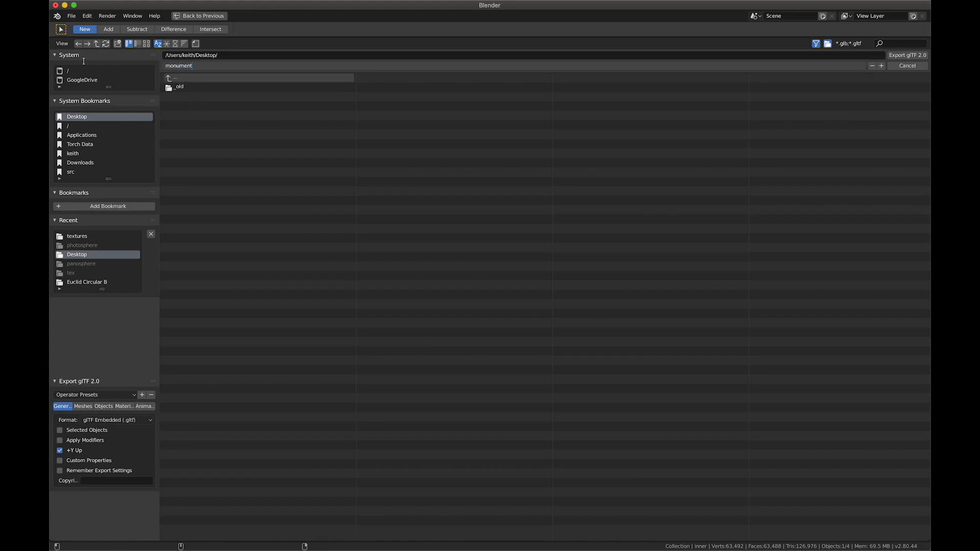
{"action": "type", "text": "_valley"}
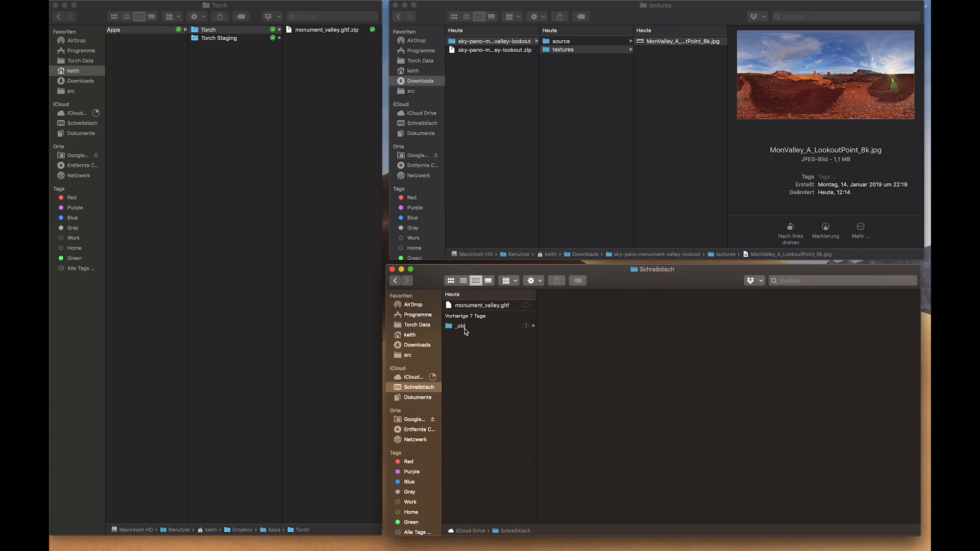
Compress monument_valley.gltf into a zip and move it into Dropbox Apps/Torch
{"action": "left_click", "coordinate": [482, 305]}
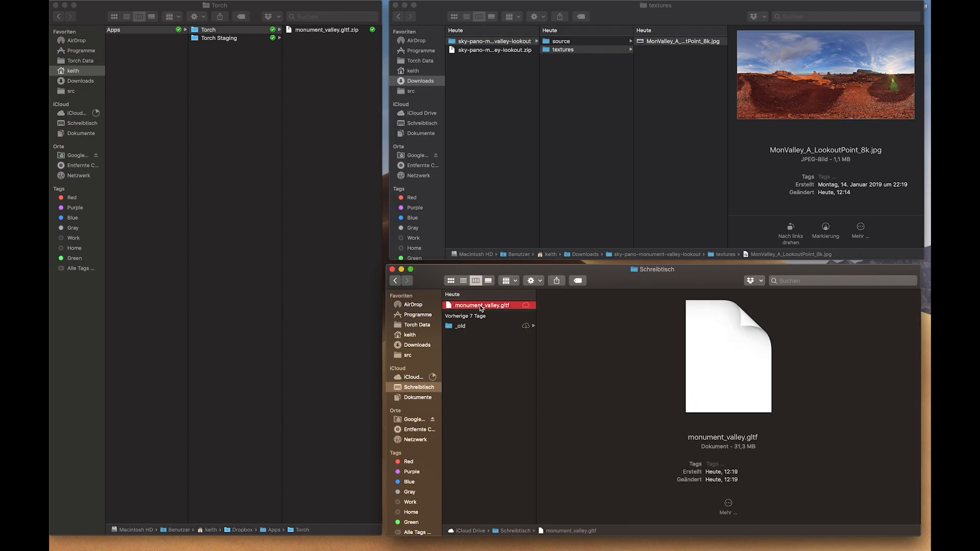
{"action": "right_click", "coordinate": [481, 306]}
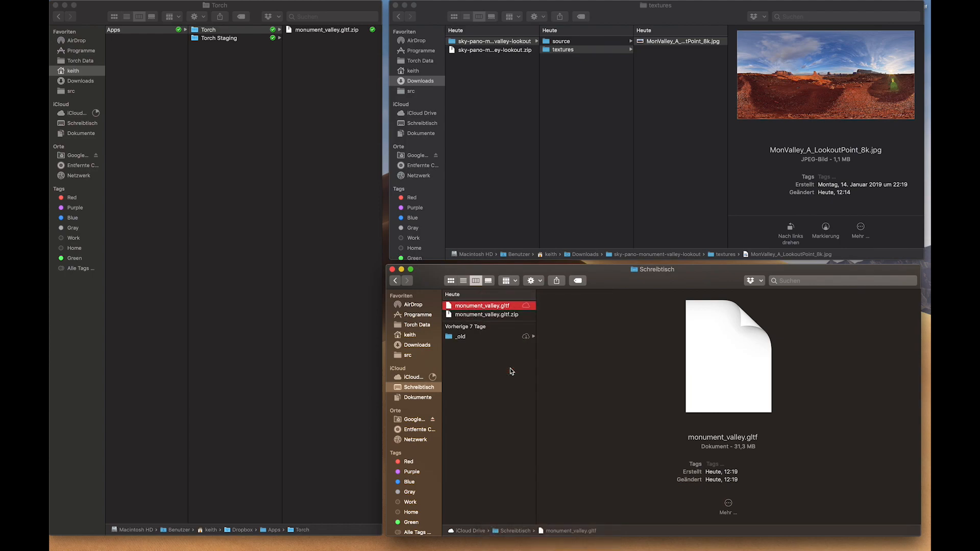
{"action": "left_click", "coordinate": [487, 314]}
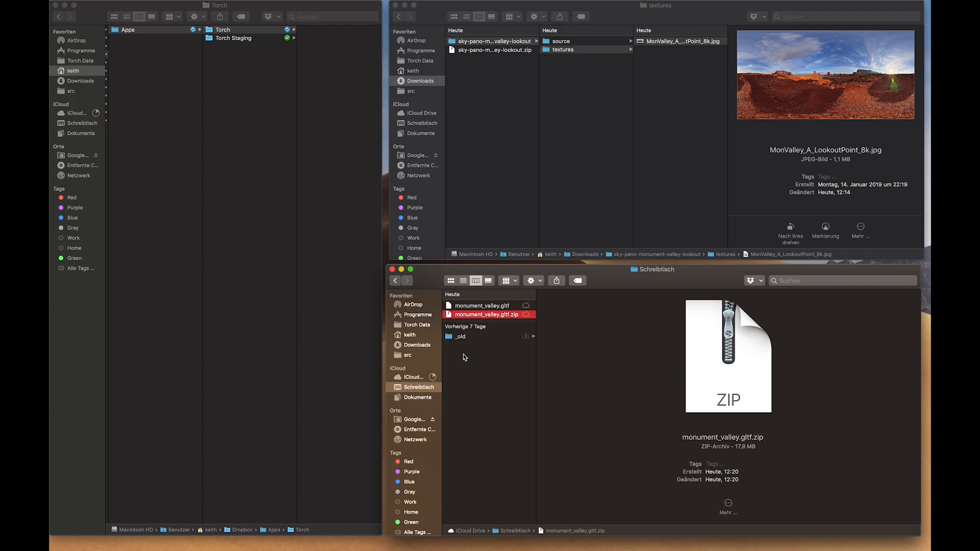
{"action": "mouse_move", "coordinate": [487, 349]}
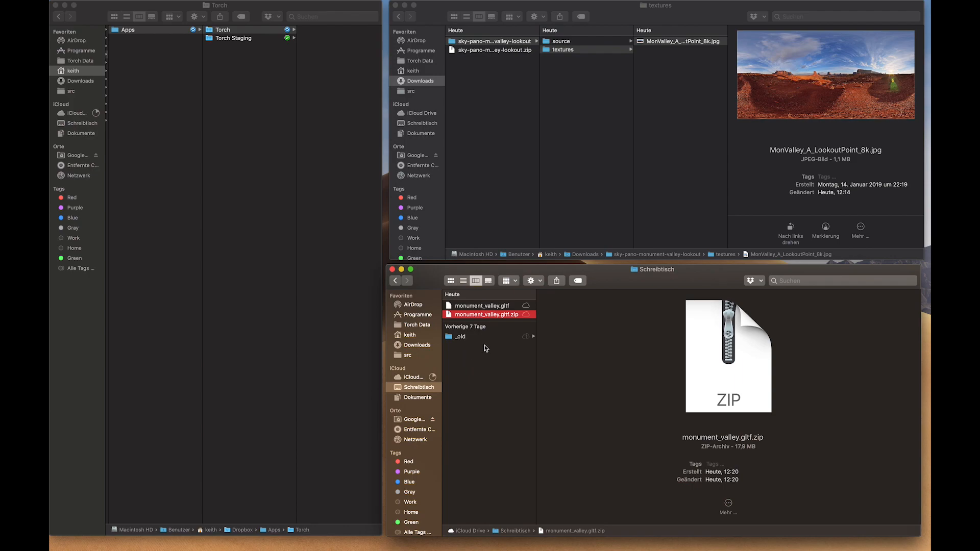
{"action": "mouse_move", "coordinate": [487, 348]}
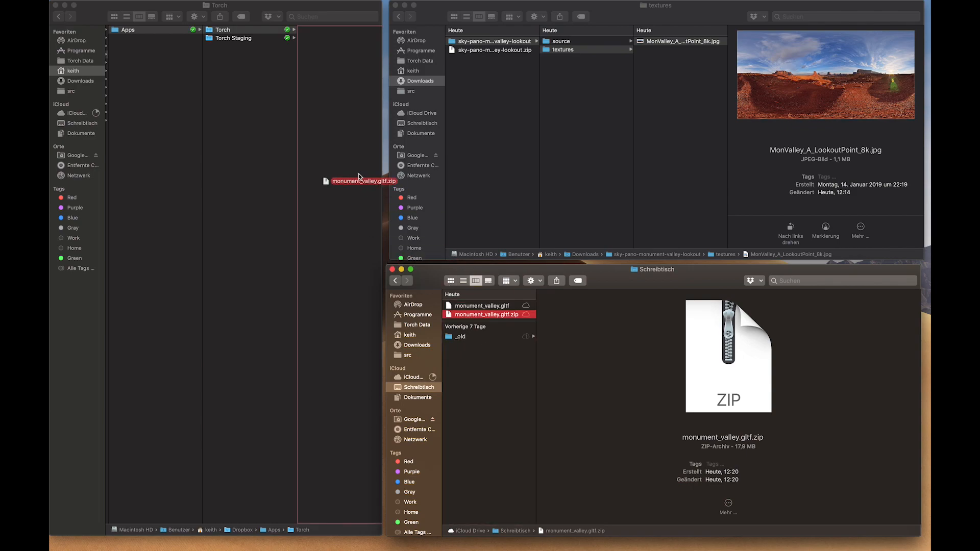
{"action": "left_click_drag", "start_coordinate": [364, 181], "coordinate": [324, 39]}
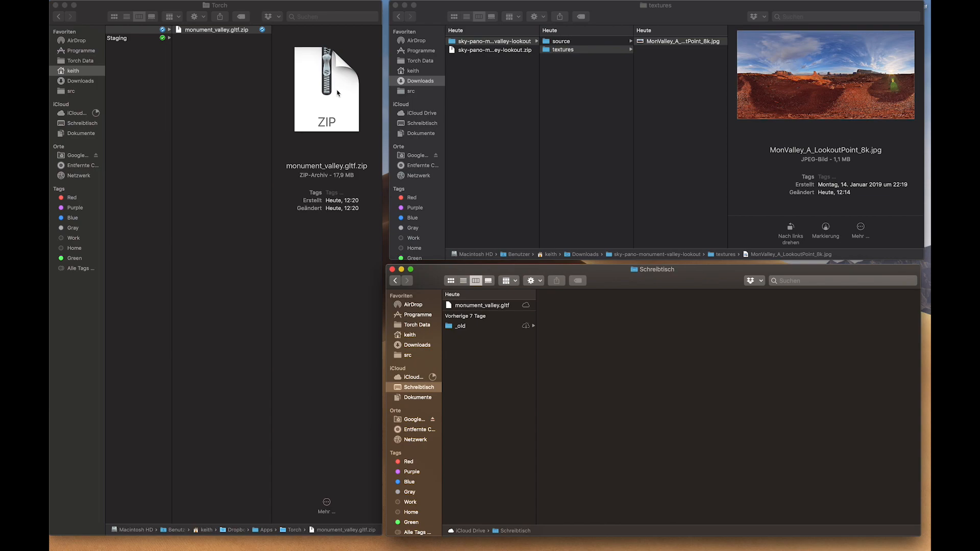
{"action": "mouse_move", "coordinate": [478, 323]}
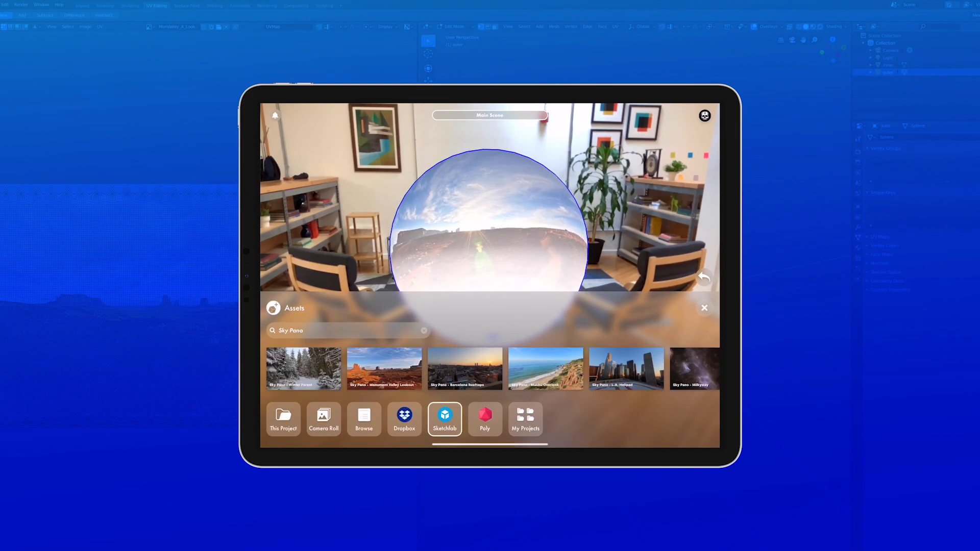
Load the monument_valley.gltf.zip from Torch's Dropbox assets into the AR scene
{"action": "left_click", "coordinate": [404, 418]}
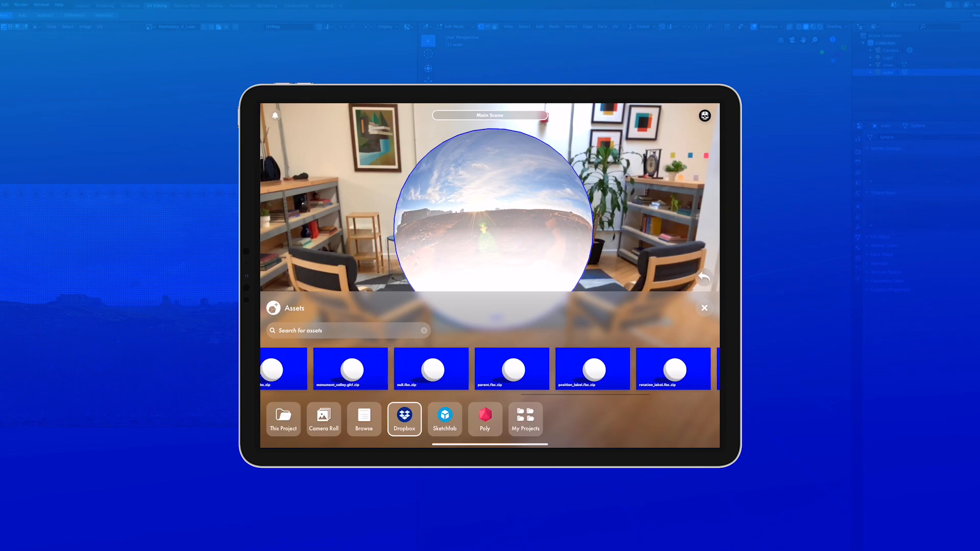
{"action": "scroll", "scroll_direction": "left", "scroll_amount": 3}
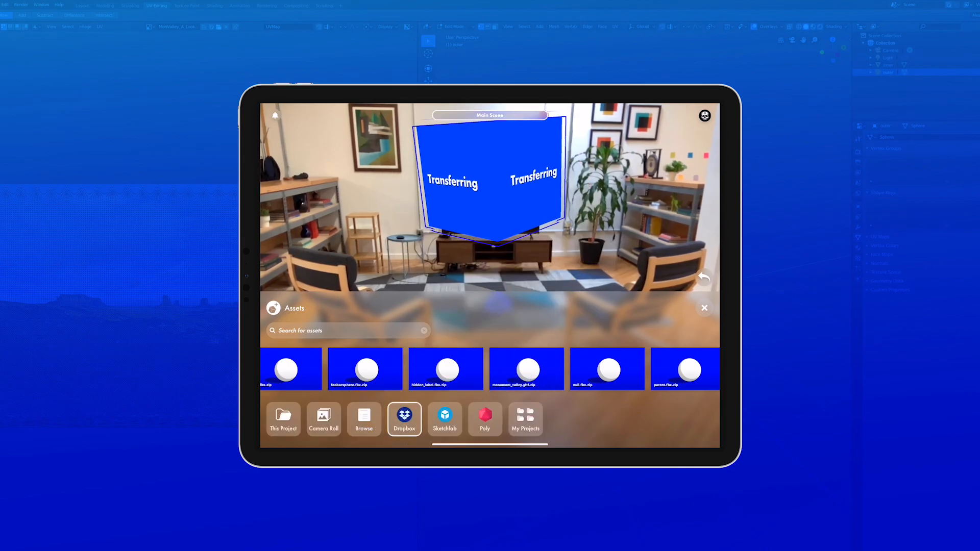
{"action": "left_click", "coordinate": [705, 307]}
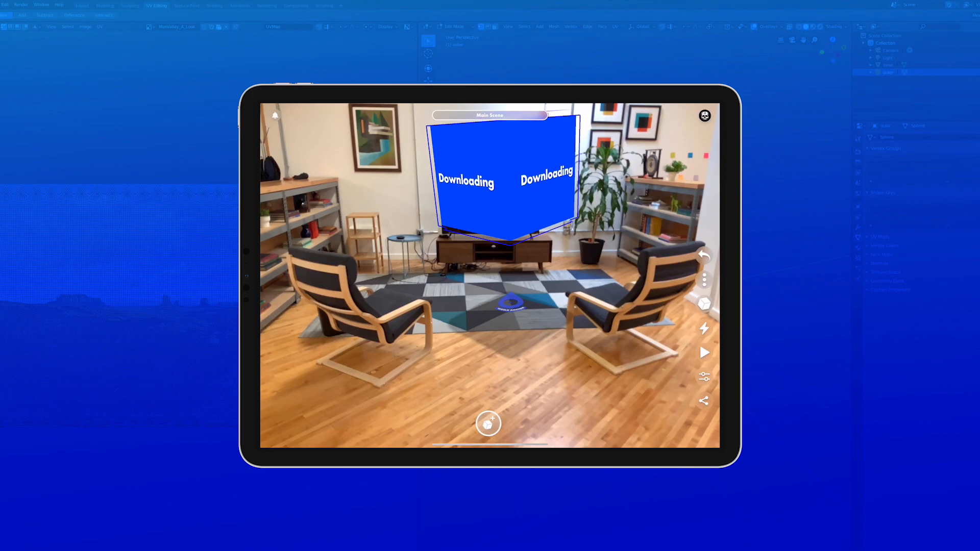